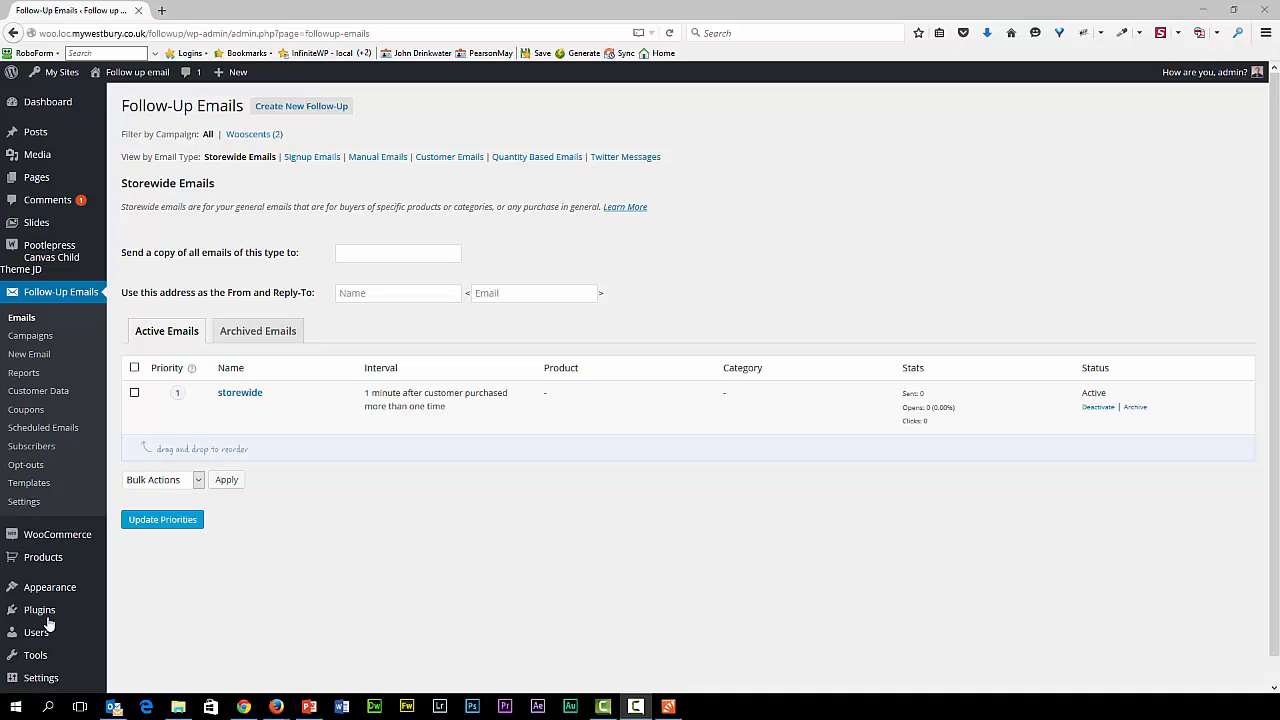
pyautogui.moveTo(313, 488)
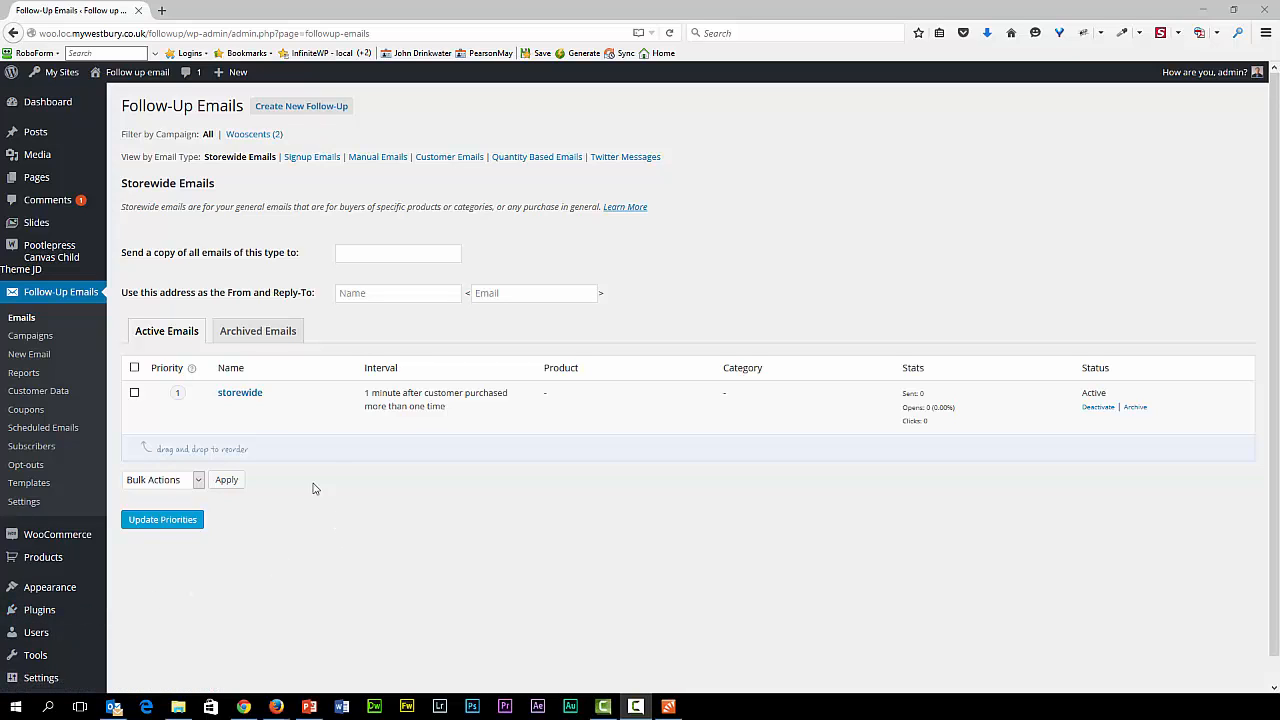
pyautogui.moveTo(24, 330)
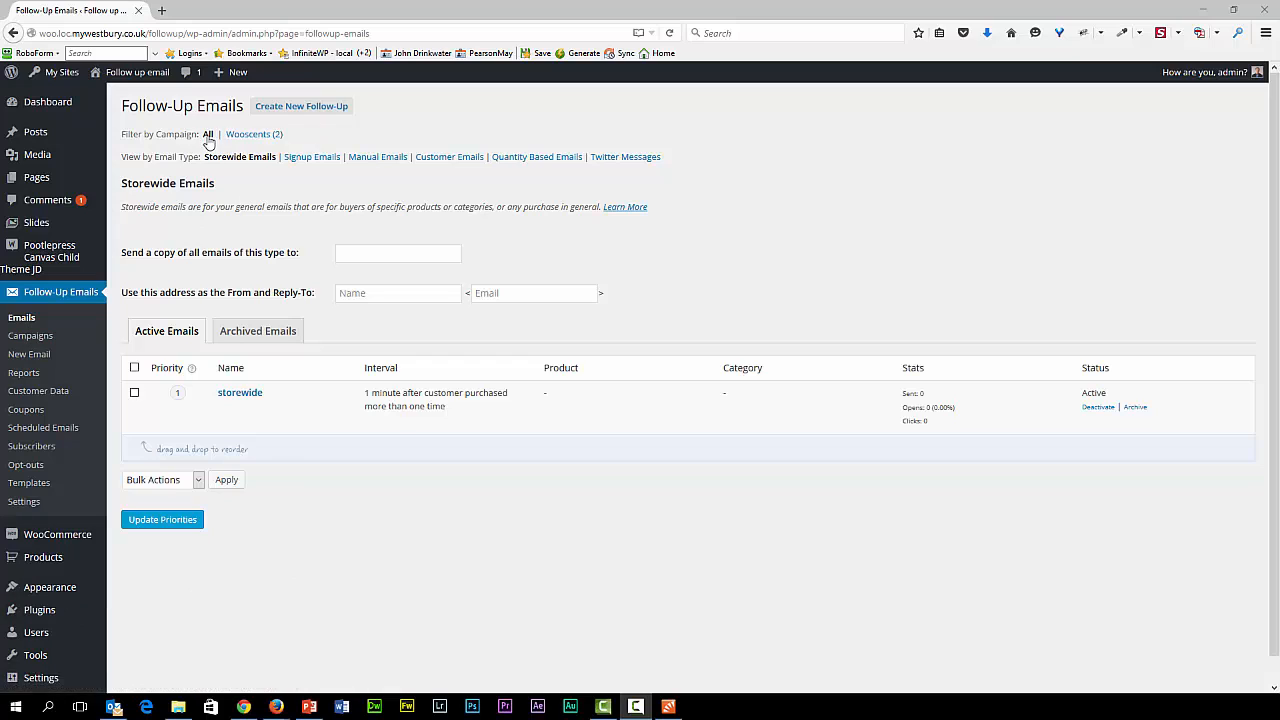
# Step: Filter the email list to the Wooscents (2) campaign, showing try2 and Try another Scent offer
pyautogui.click(248, 134)
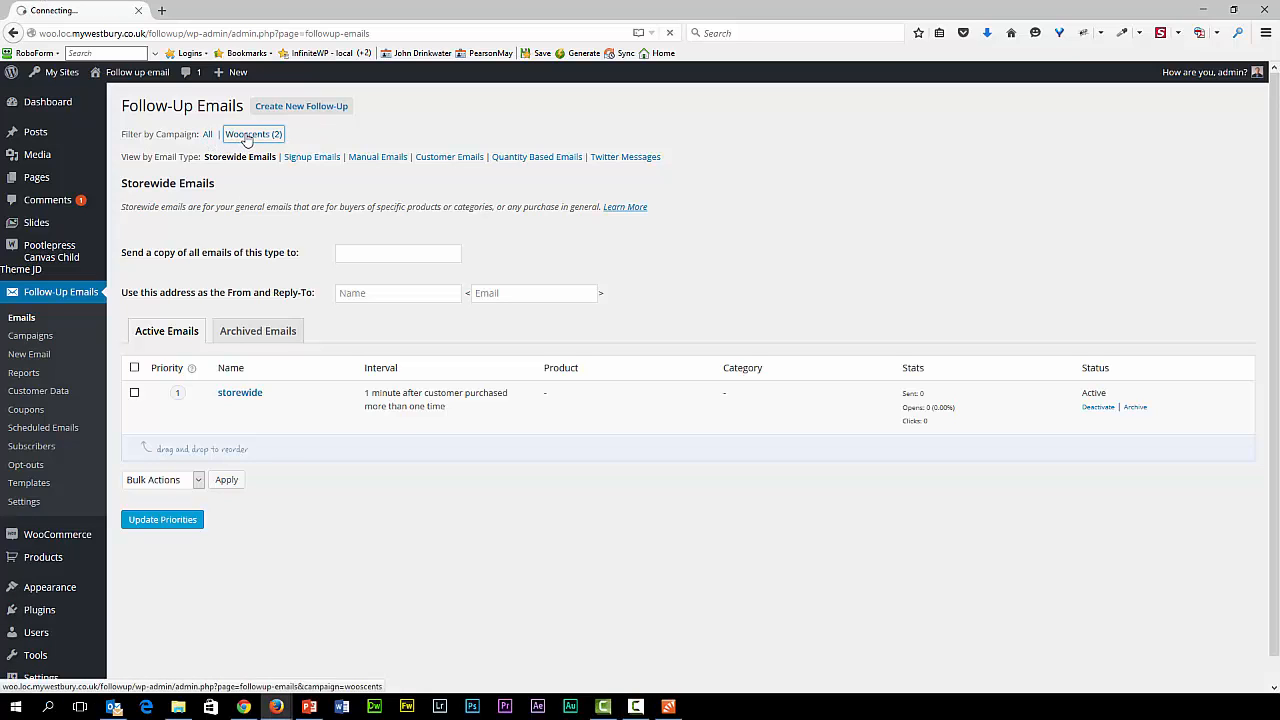
pyautogui.click(254, 134)
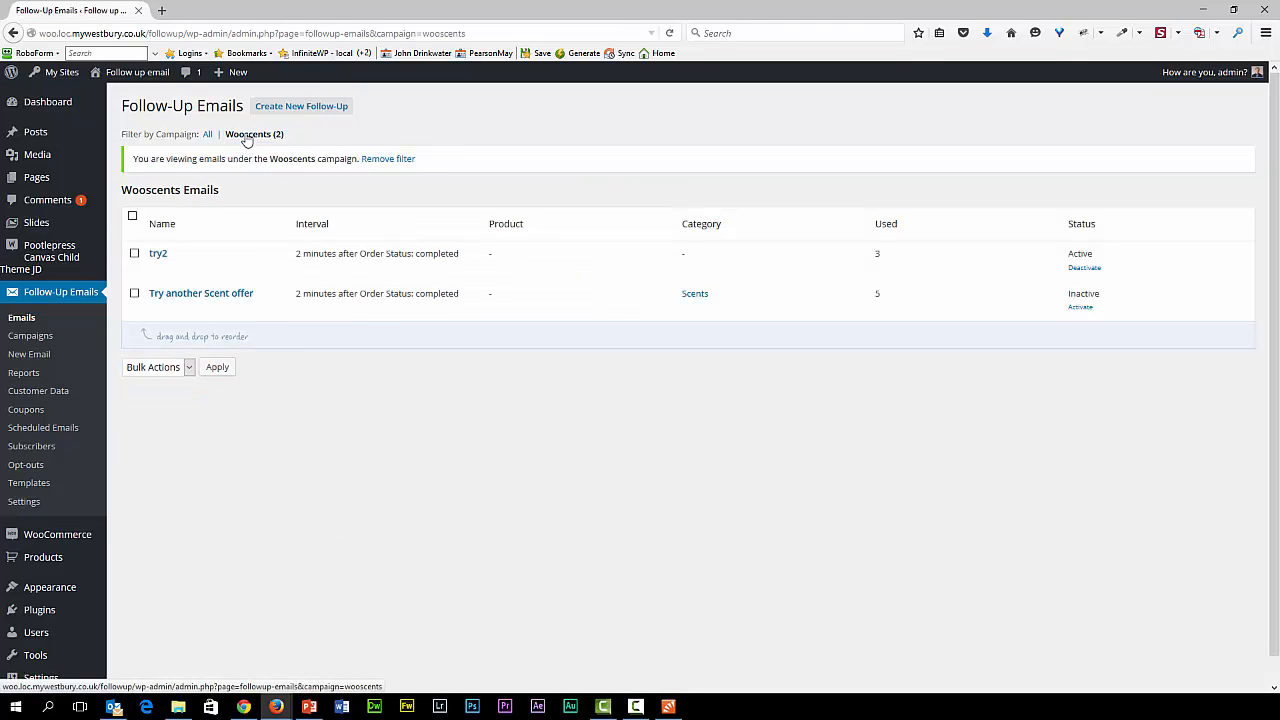
pyautogui.moveTo(158, 253)
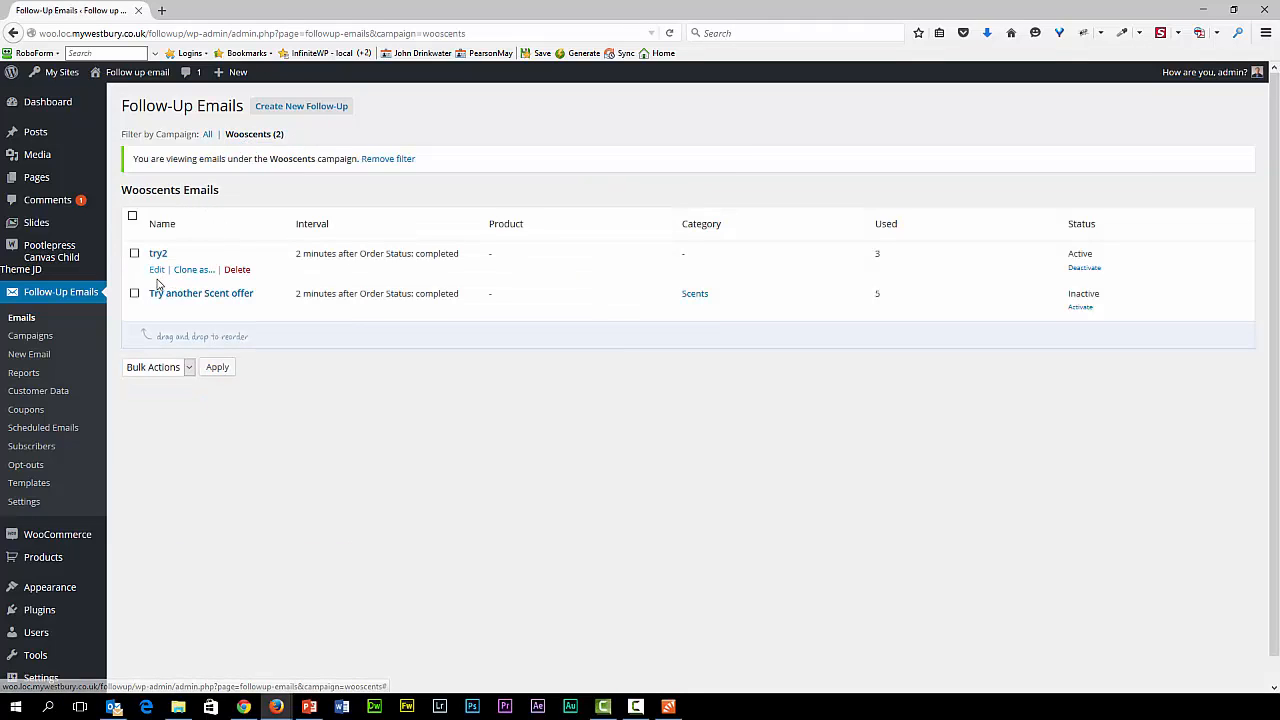
pyautogui.click(156, 270)
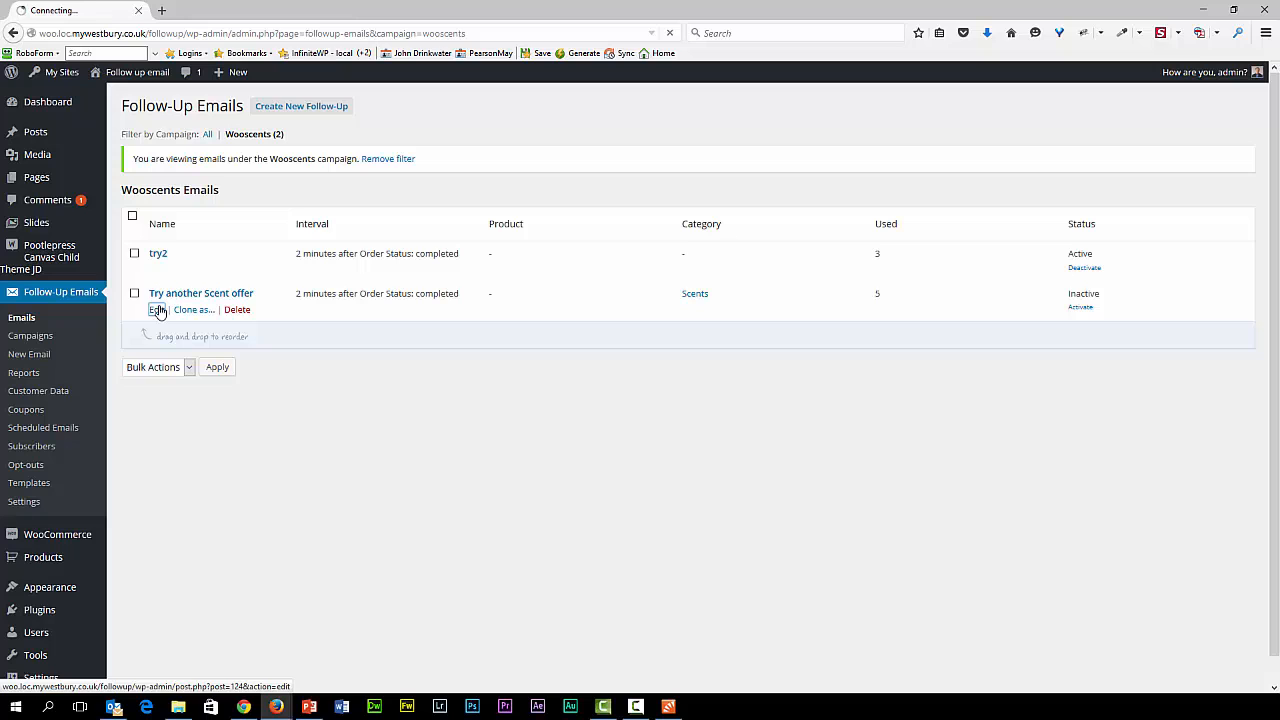
# Step: Edit the Try another Scent offer email and select its bottle image in the body
pyautogui.click(156, 309)
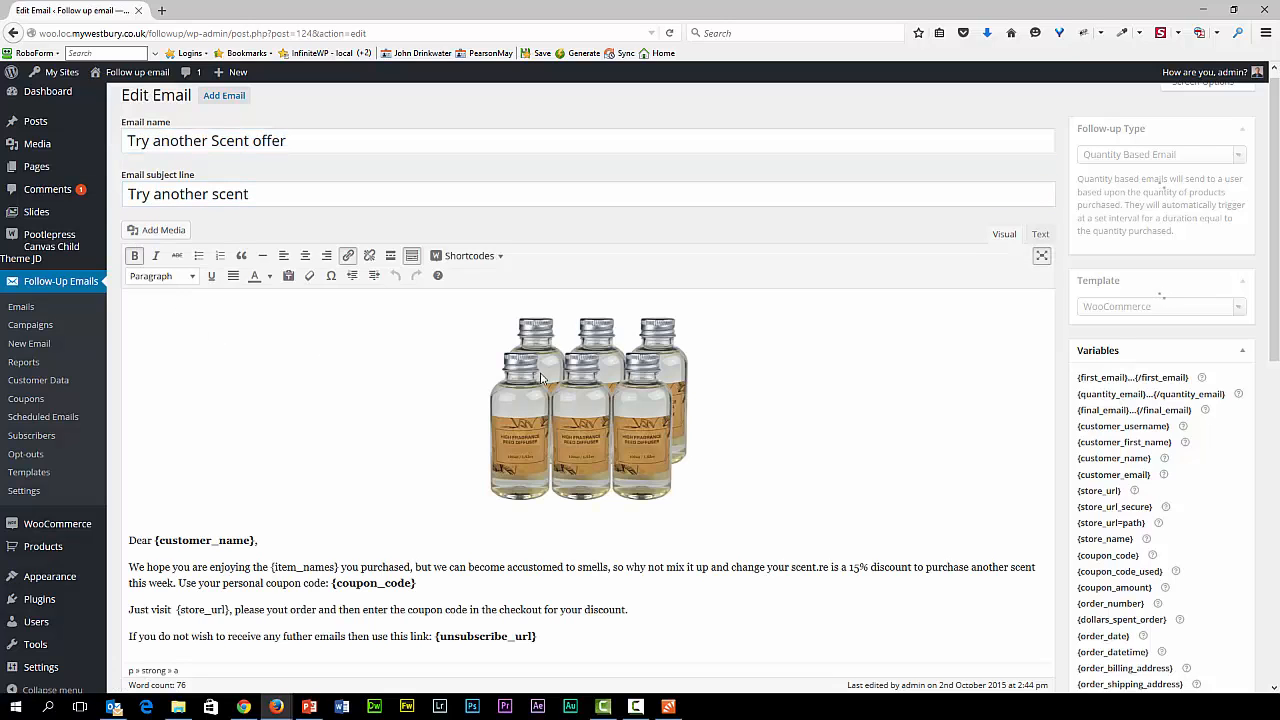
pyautogui.scroll(-3)
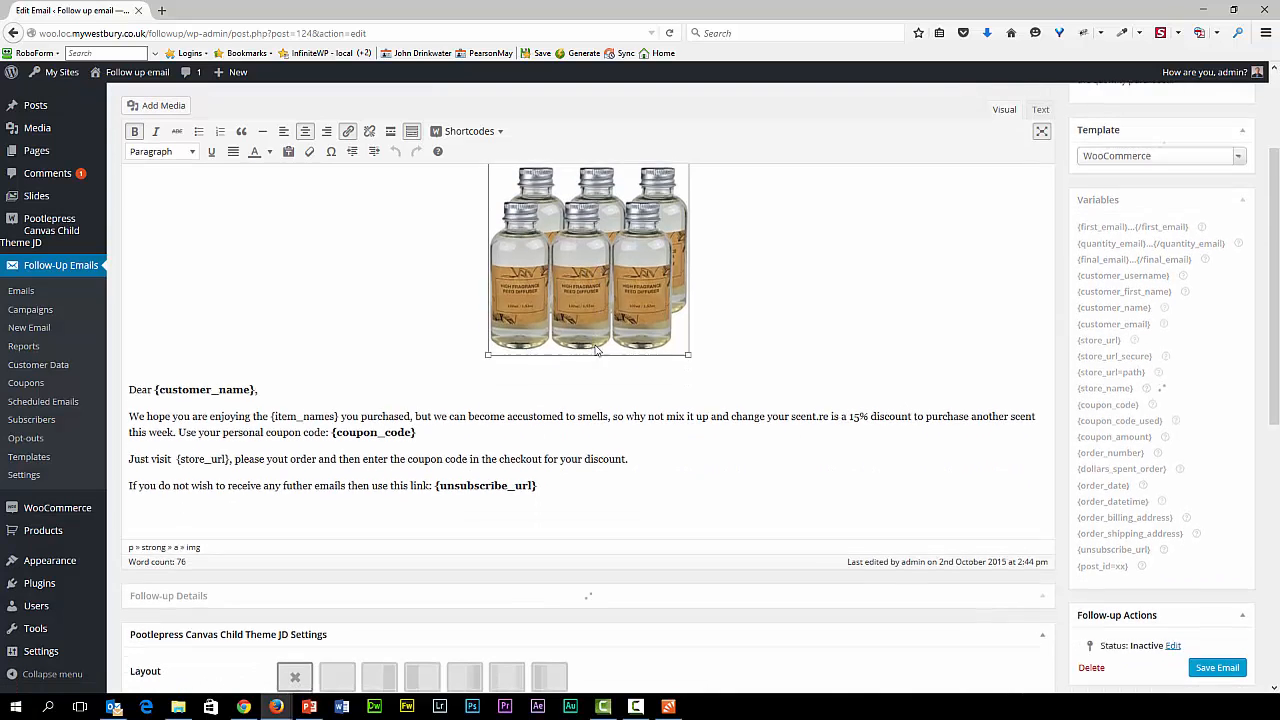
pyautogui.click(588, 260)
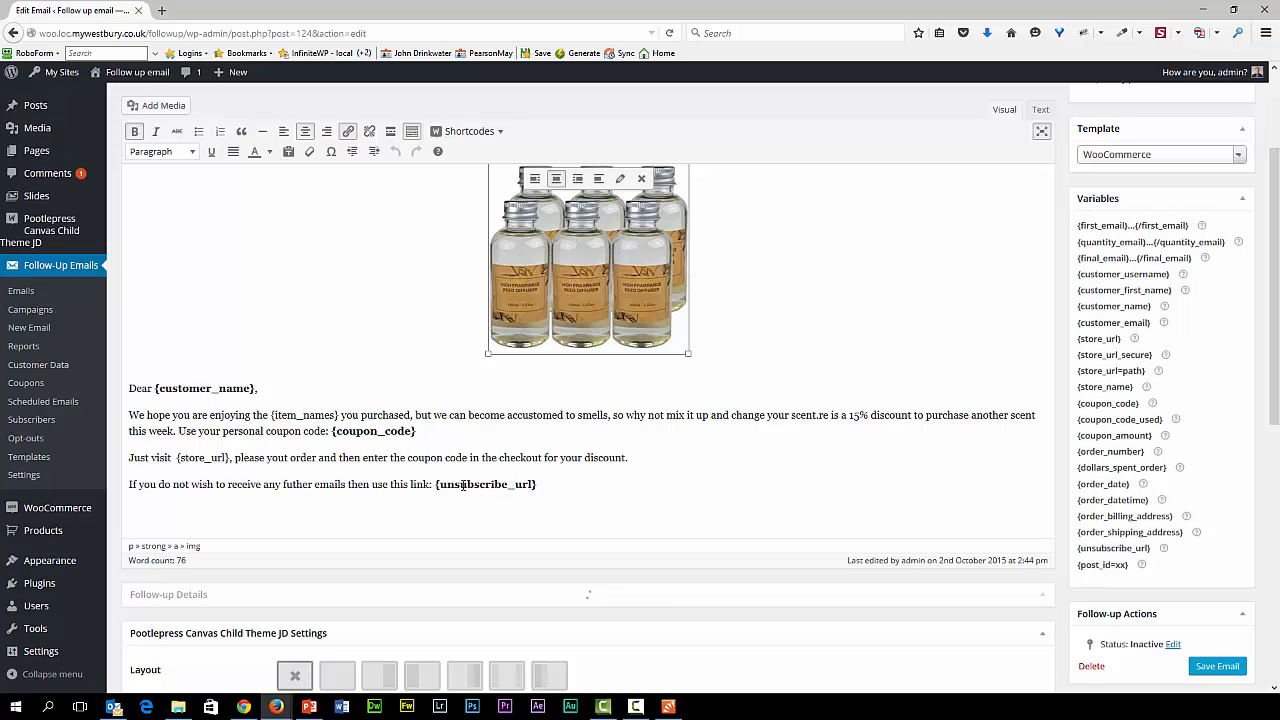
pyautogui.scroll(-3)
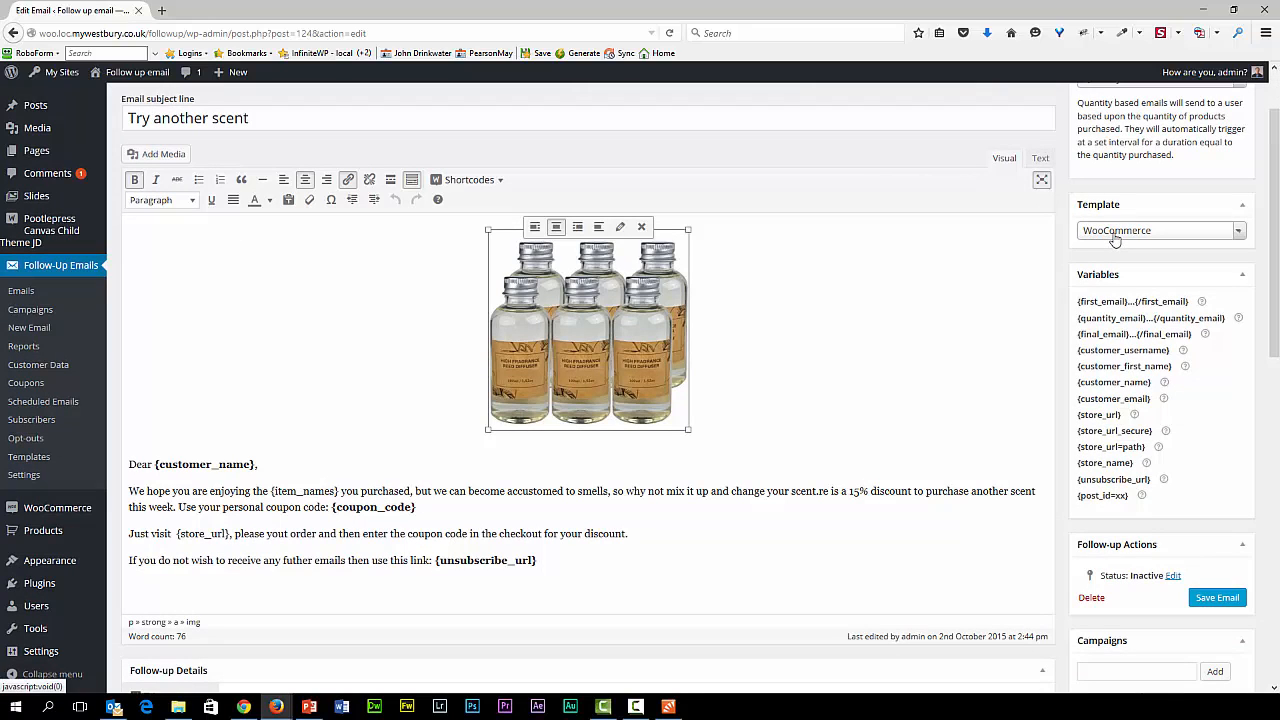
pyautogui.moveTo(1011, 255)
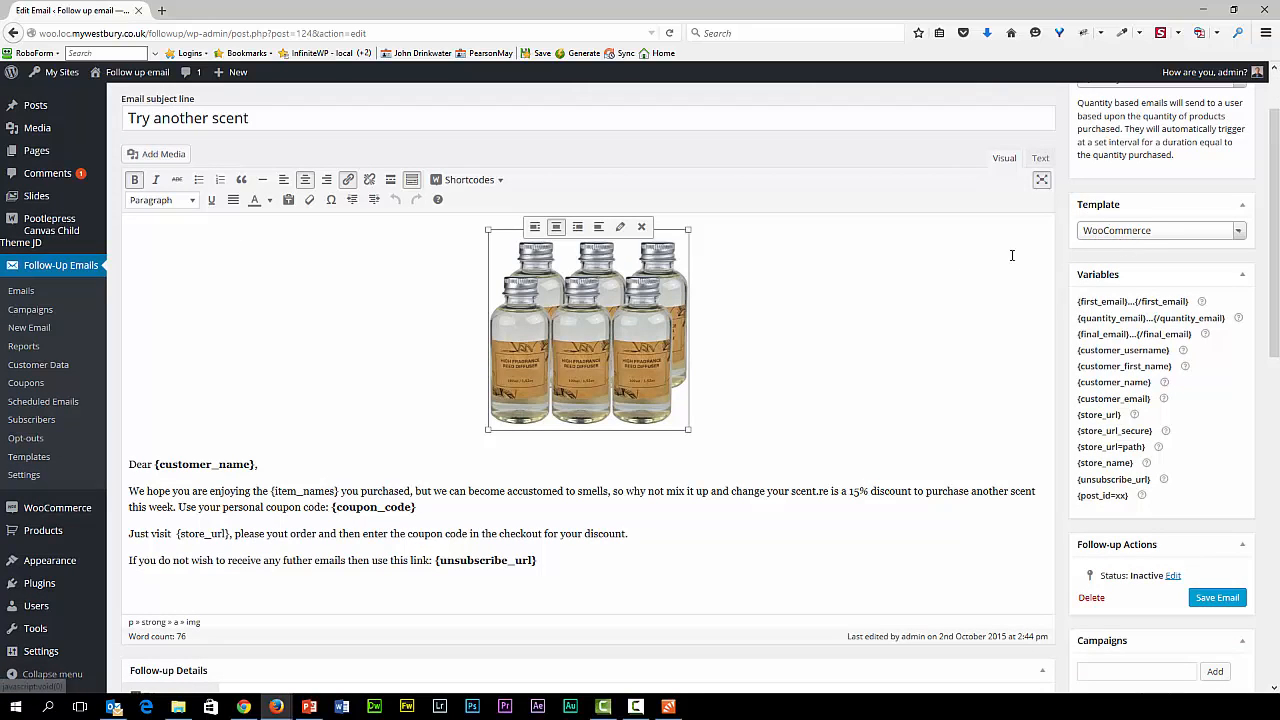
pyautogui.moveTo(1070, 268)
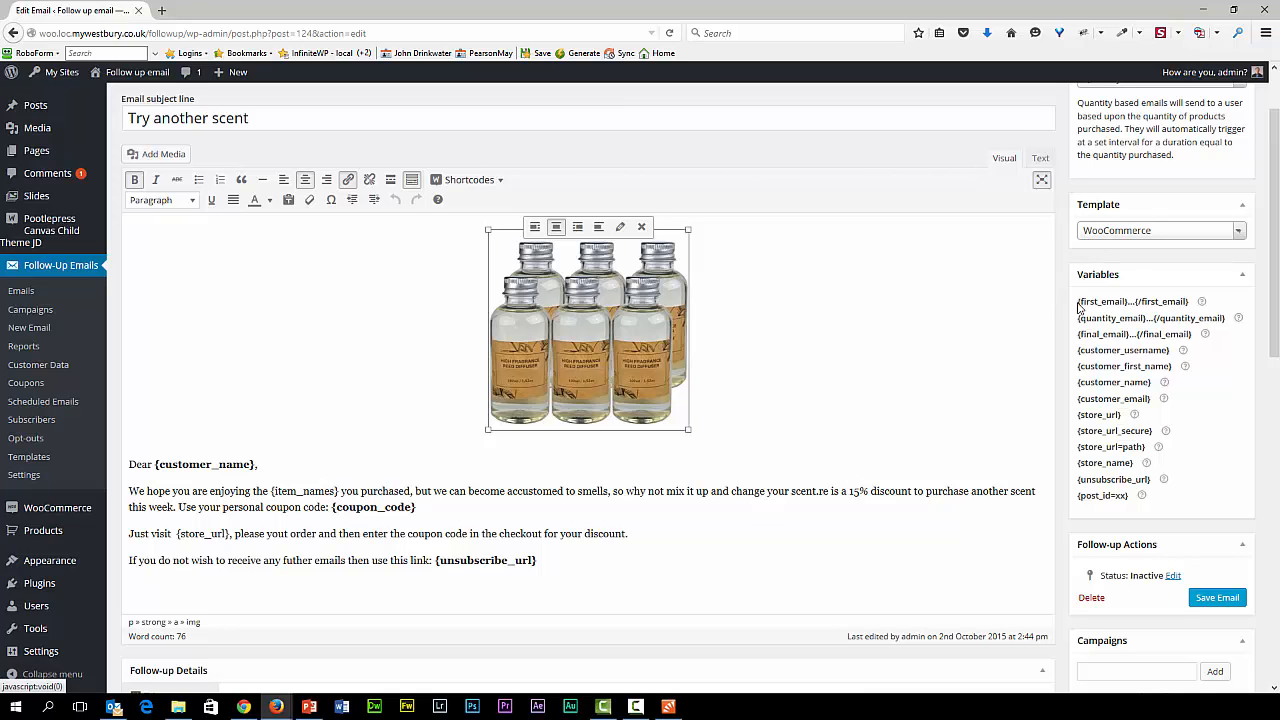
# Step: Review the trigger: sent 2 minutes after order completion, enabled for the Scents category
pyautogui.scroll(-3)
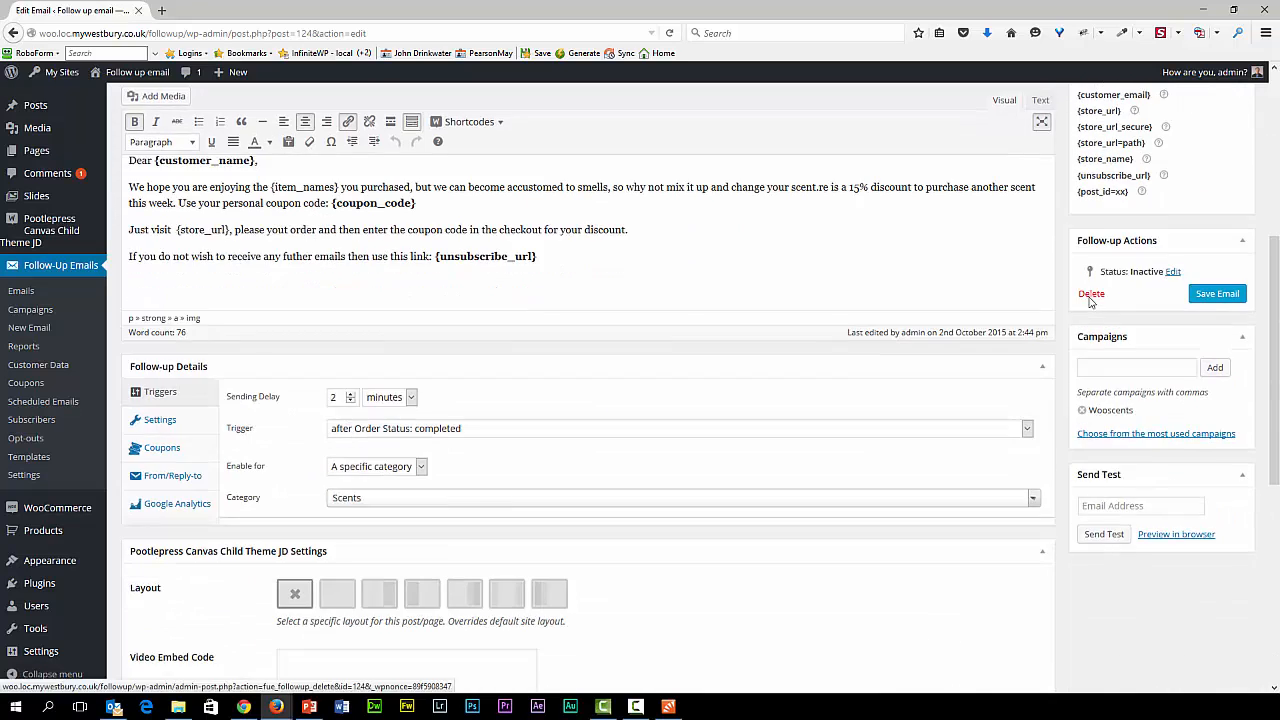
pyautogui.scroll(-3)
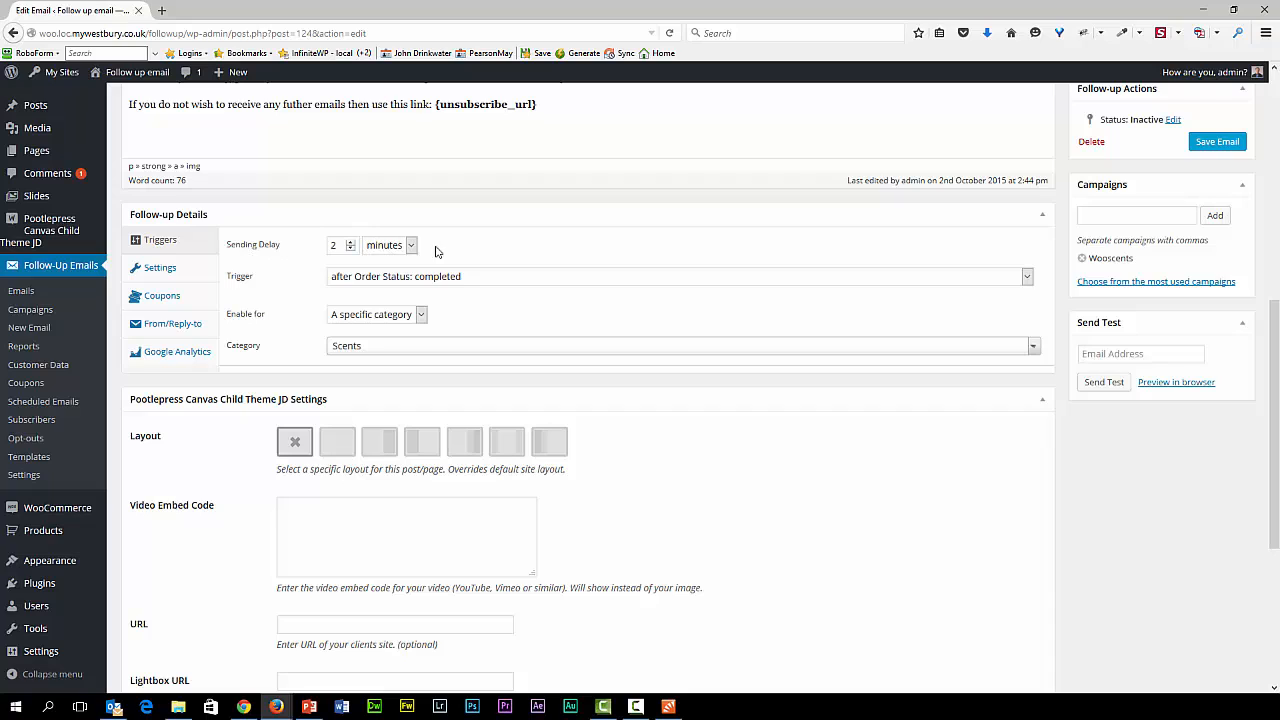
pyautogui.moveTo(420, 285)
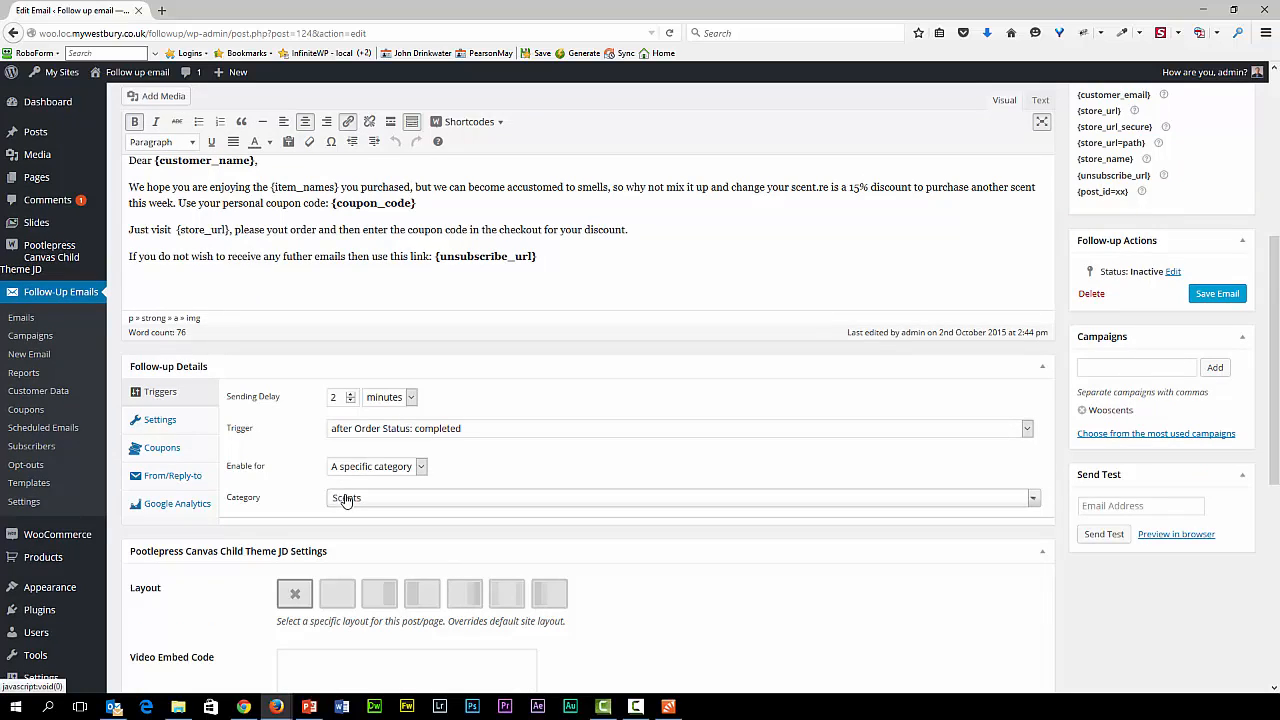
pyautogui.scroll(-3)
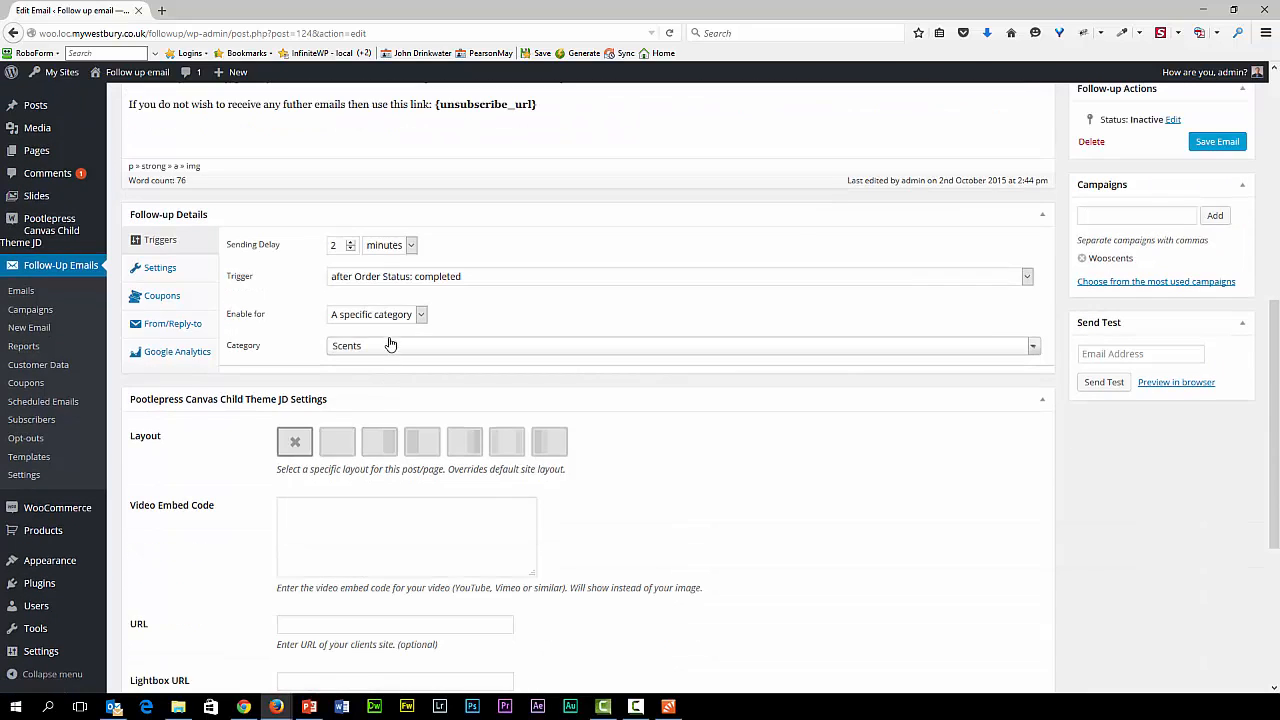
pyautogui.click(375, 314)
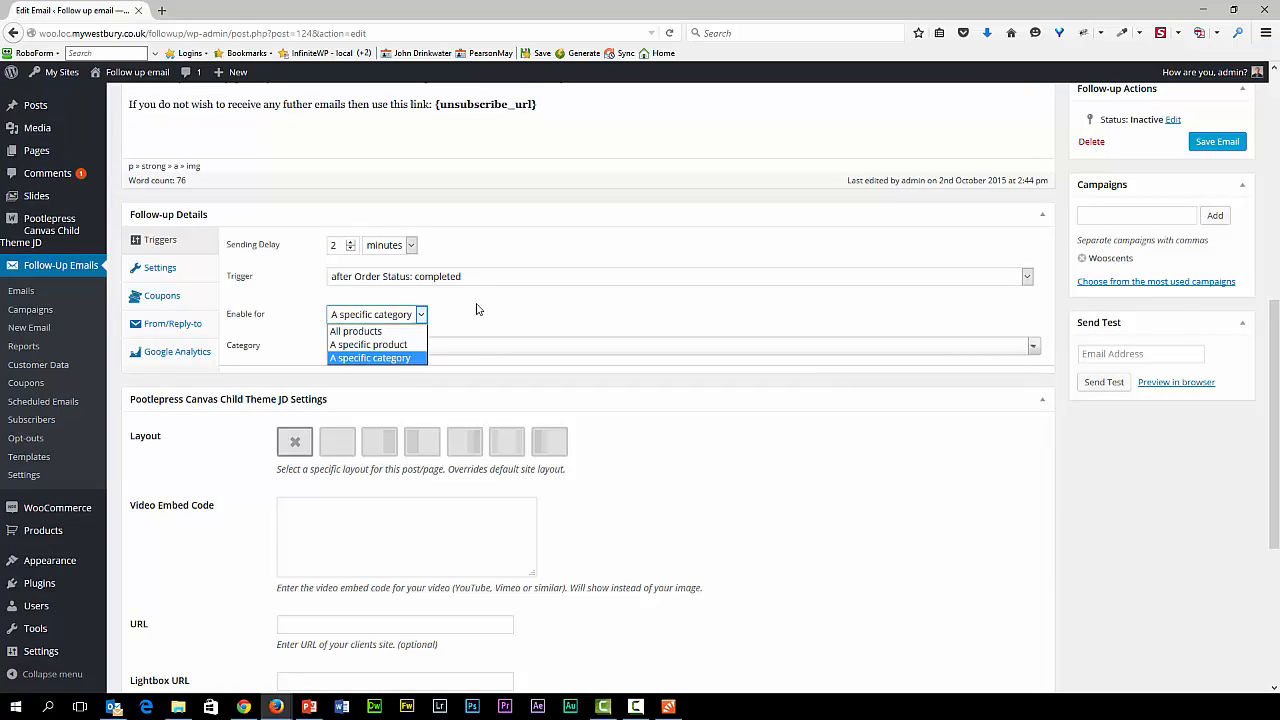
# Step: Review the coupon tab (Scent 15% Discount), then the From/Reply-to and Google Analytics tabs
pyautogui.click(159, 267)
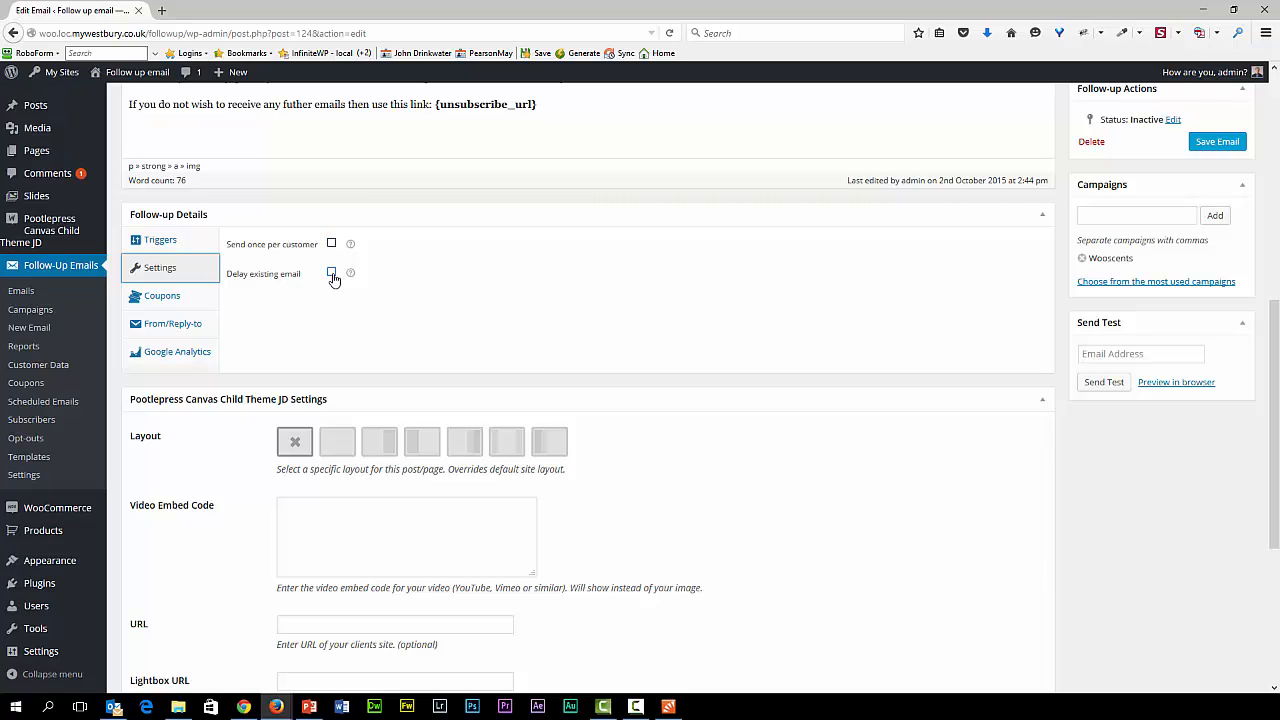
pyautogui.moveTo(284, 280)
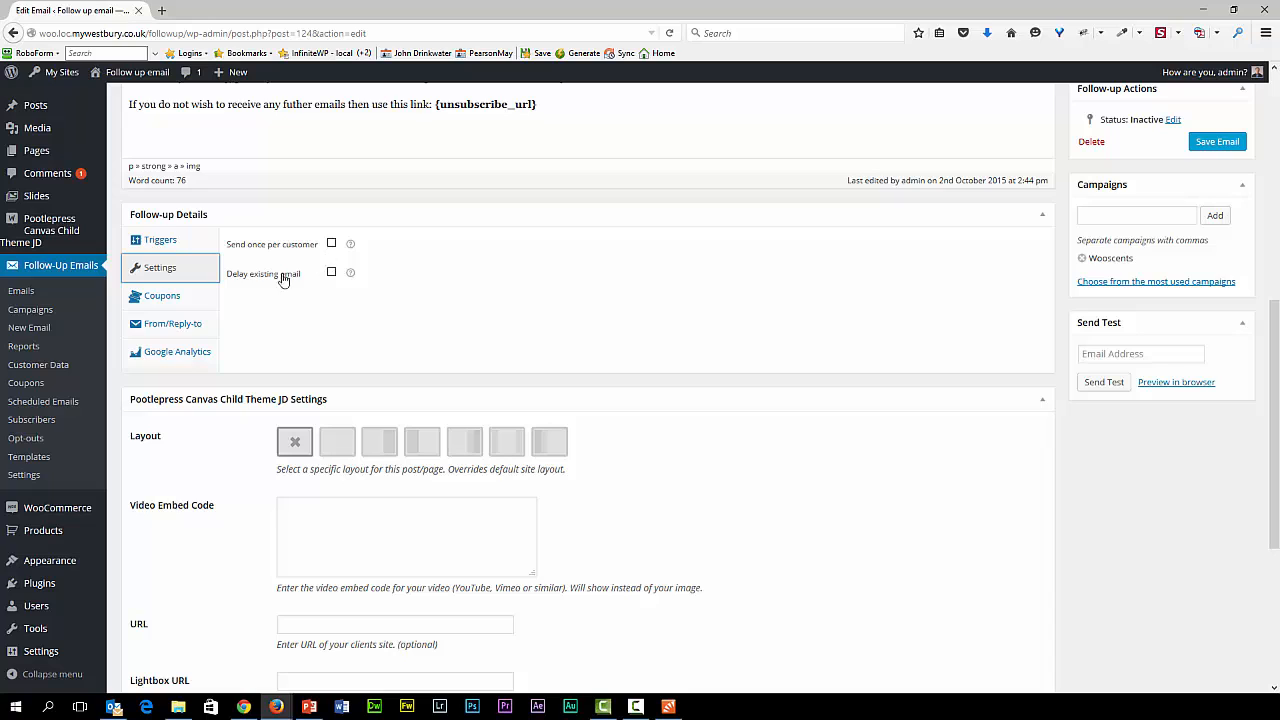
pyautogui.click(161, 295)
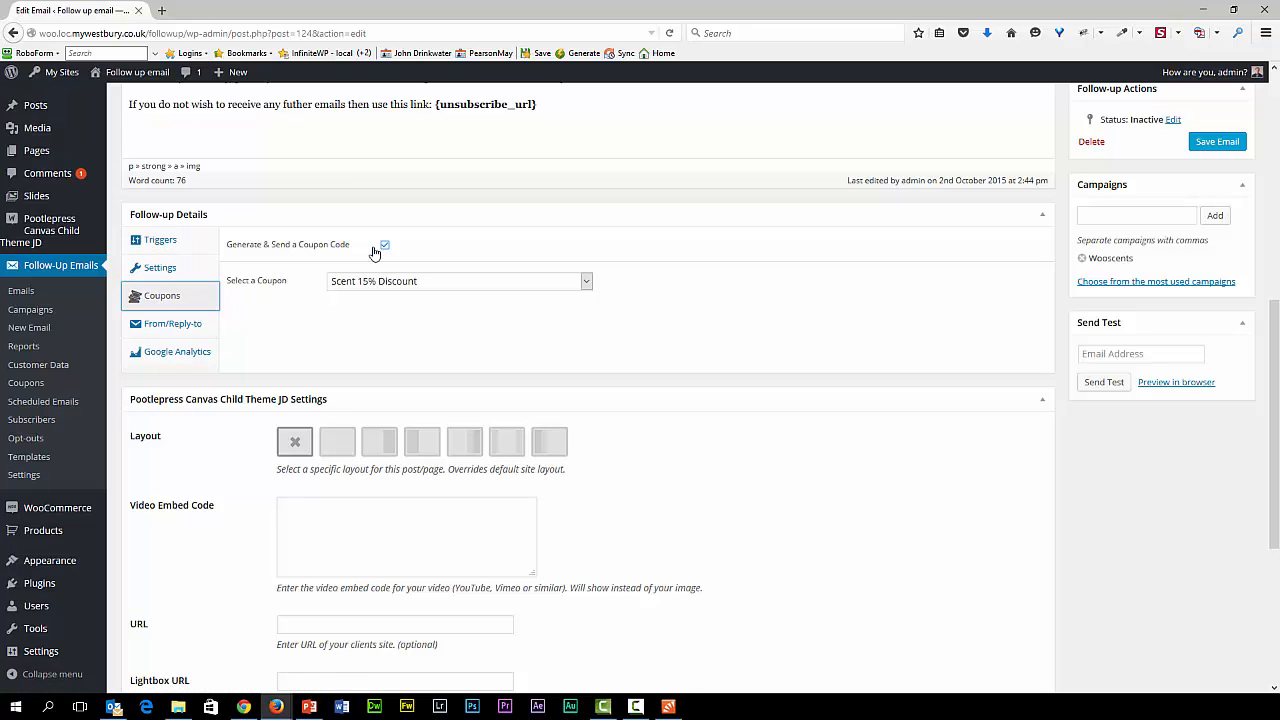
pyautogui.click(455, 281)
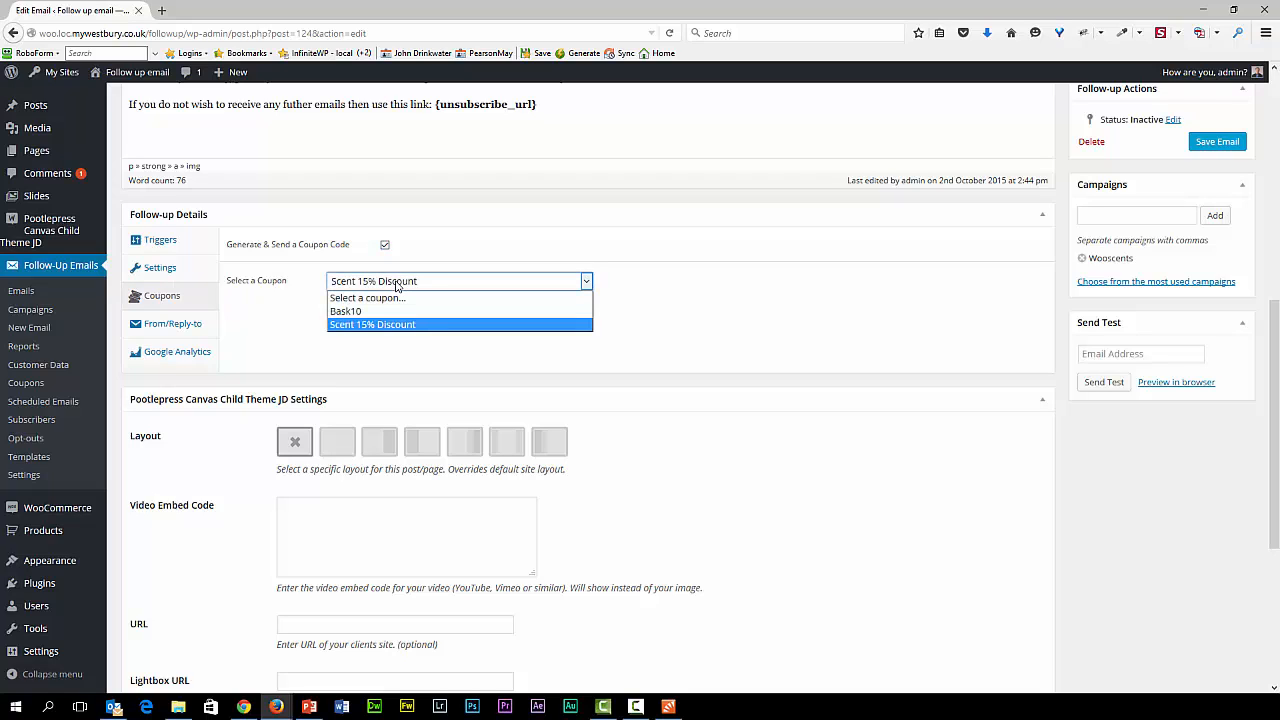
pyautogui.click(372, 324)
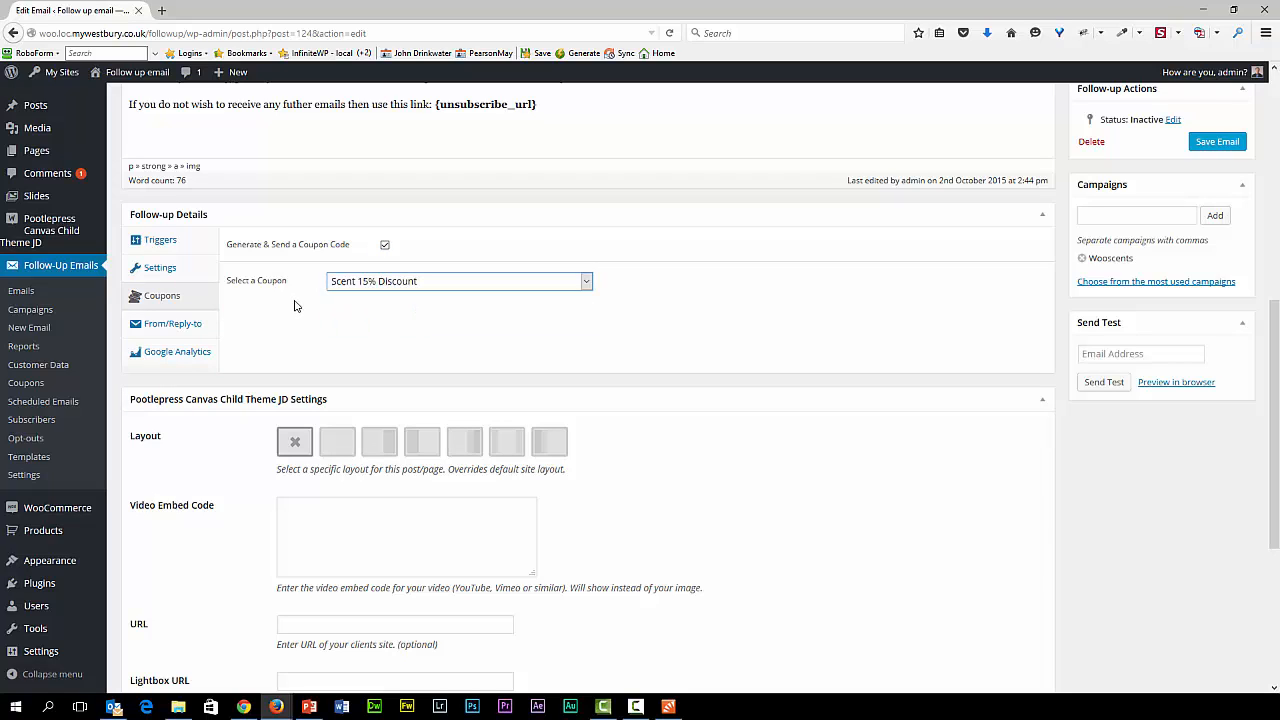
pyautogui.click(172, 323)
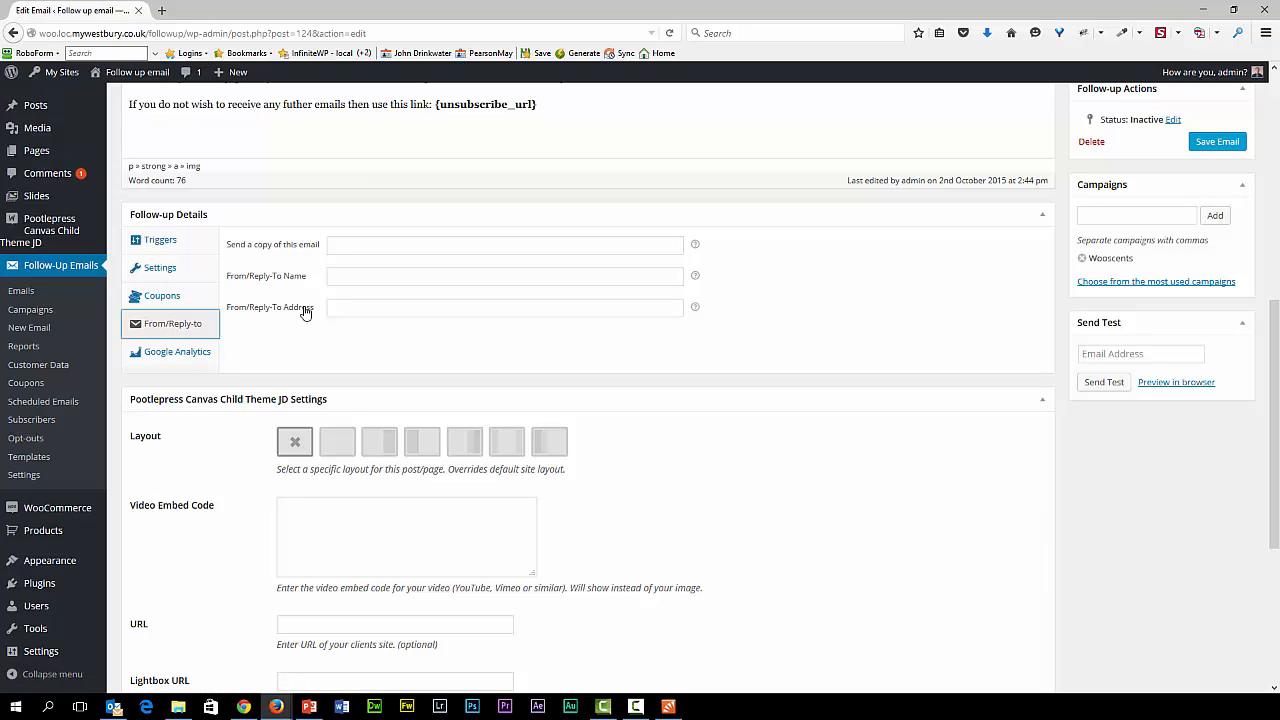
pyautogui.click(177, 351)
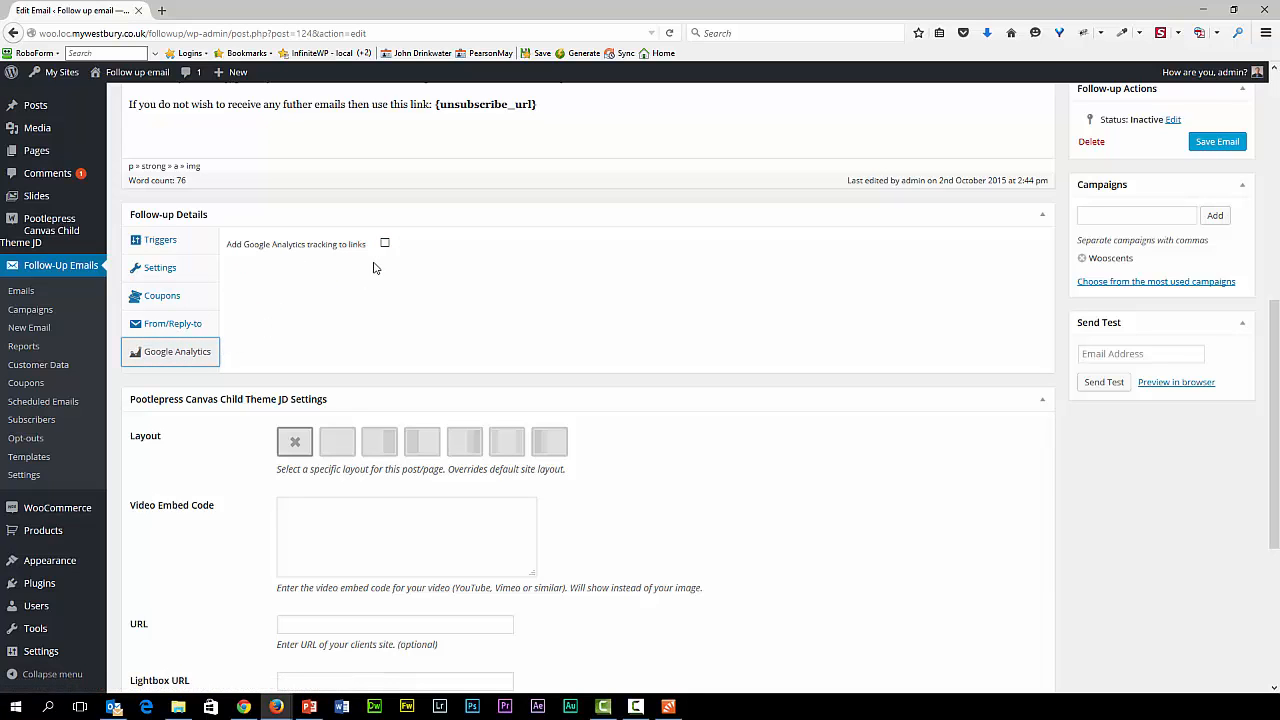
pyautogui.moveTo(284, 298)
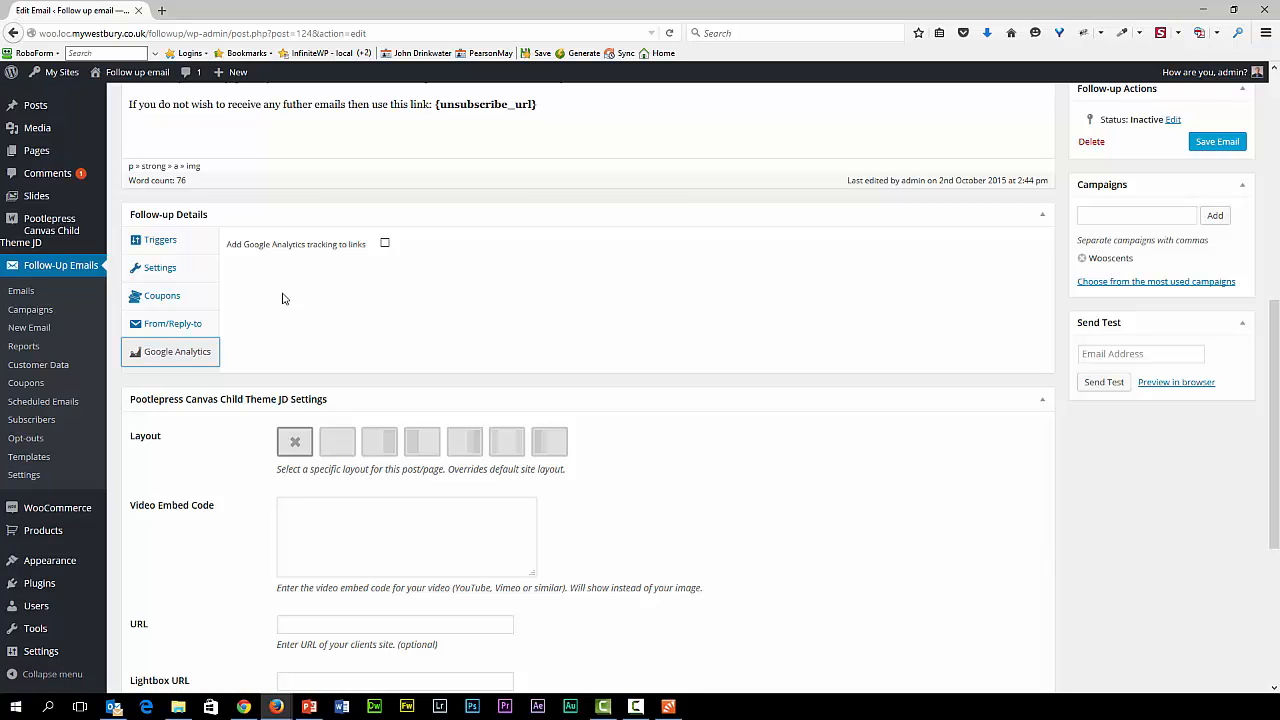
pyautogui.moveTo(29, 457)
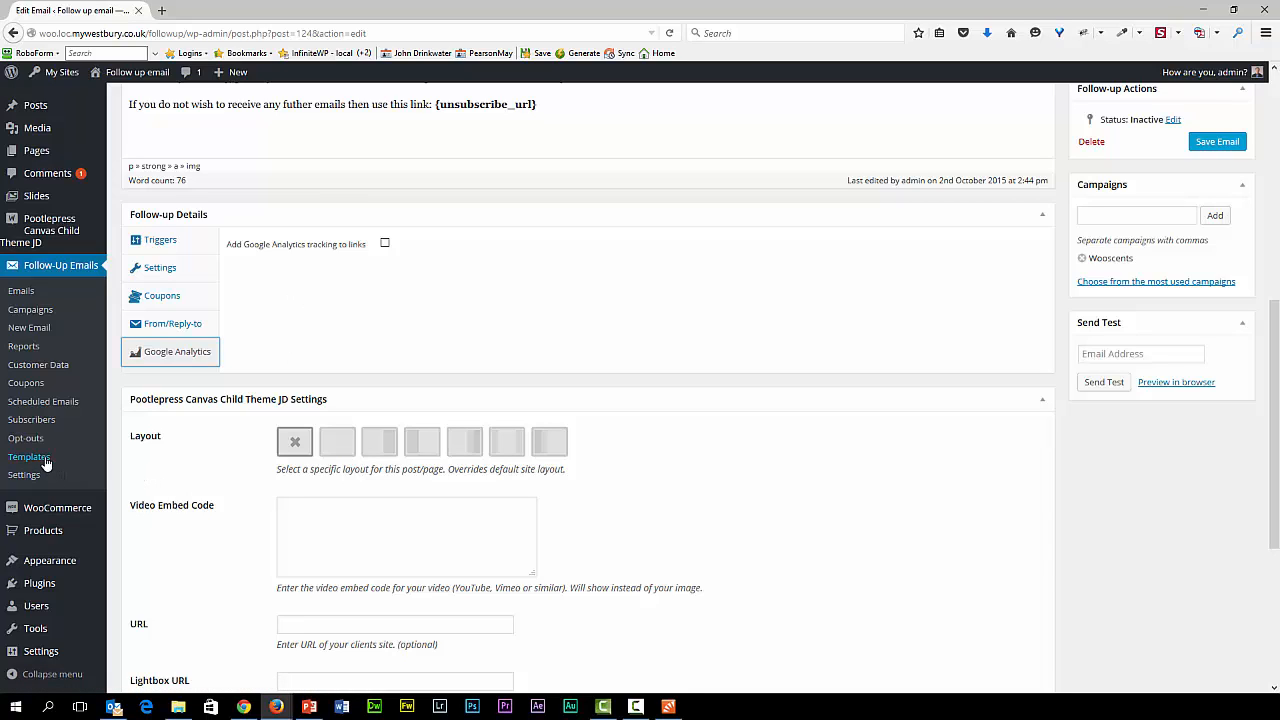
# Step: Open Templates, listing Responsive 1 Column, 2 Columns and 3 Columns with Hero
pyautogui.click(28, 457)
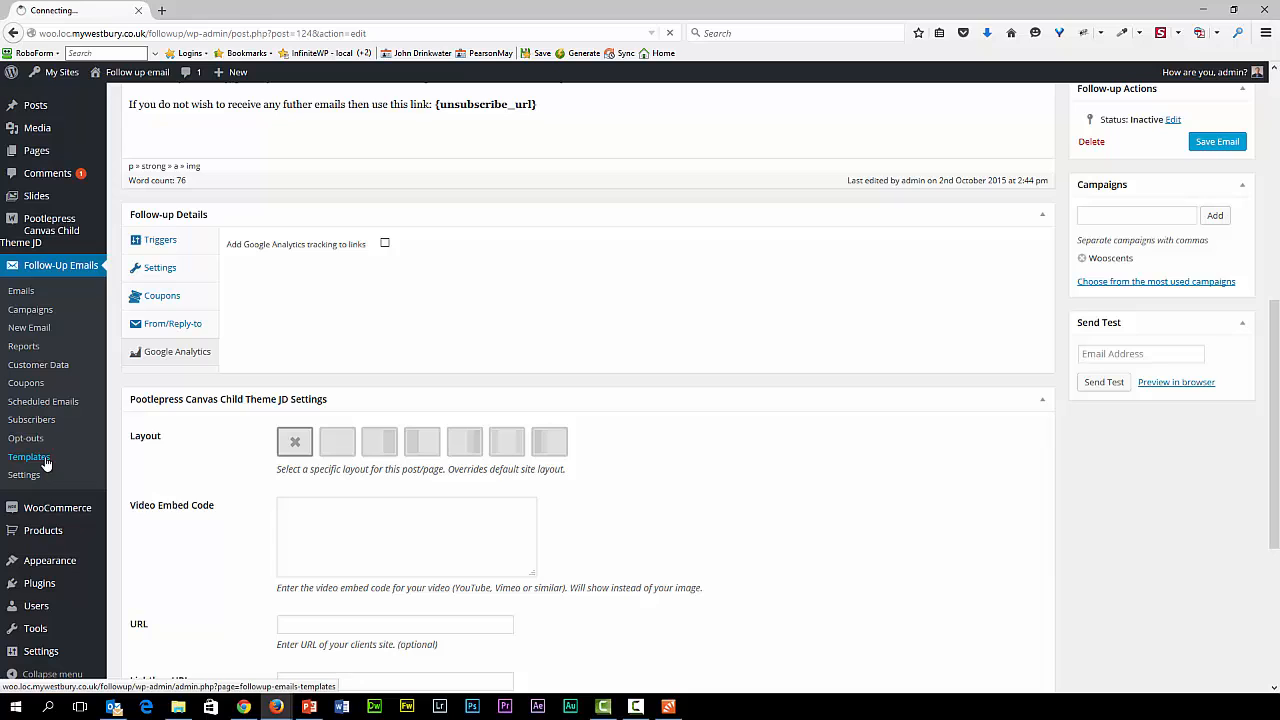
pyautogui.click(28, 457)
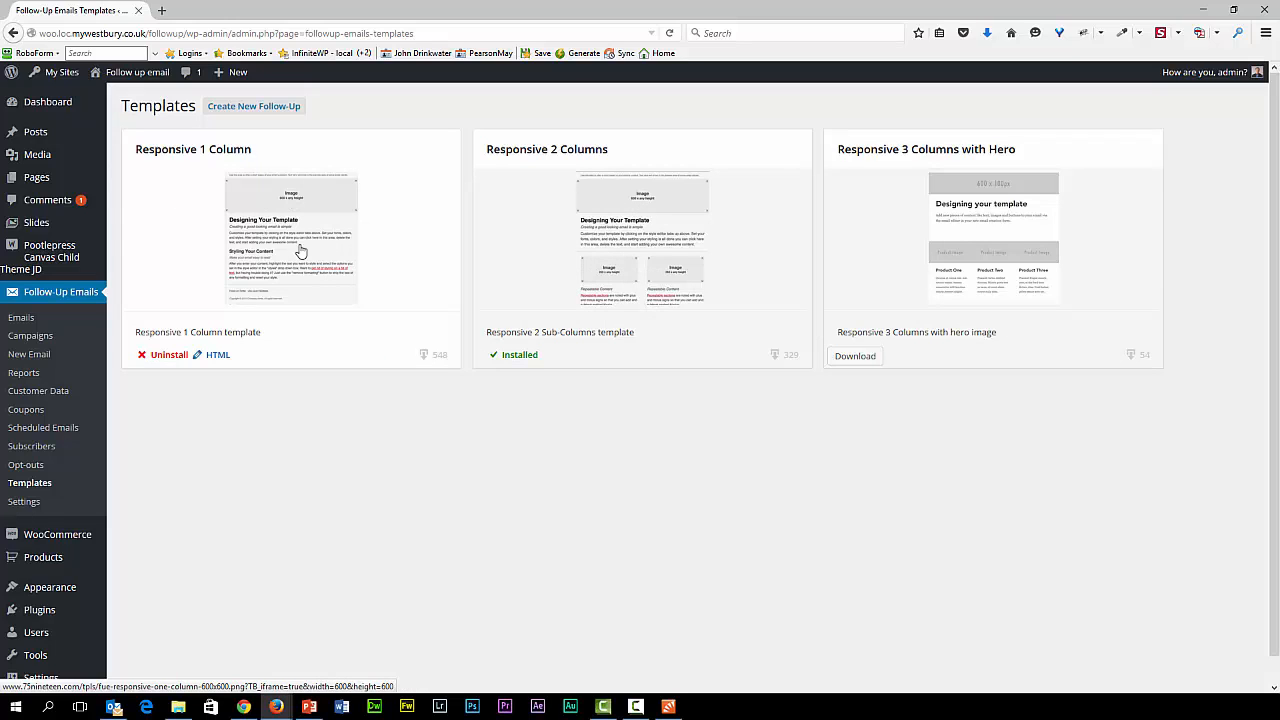
pyautogui.moveTo(243, 414)
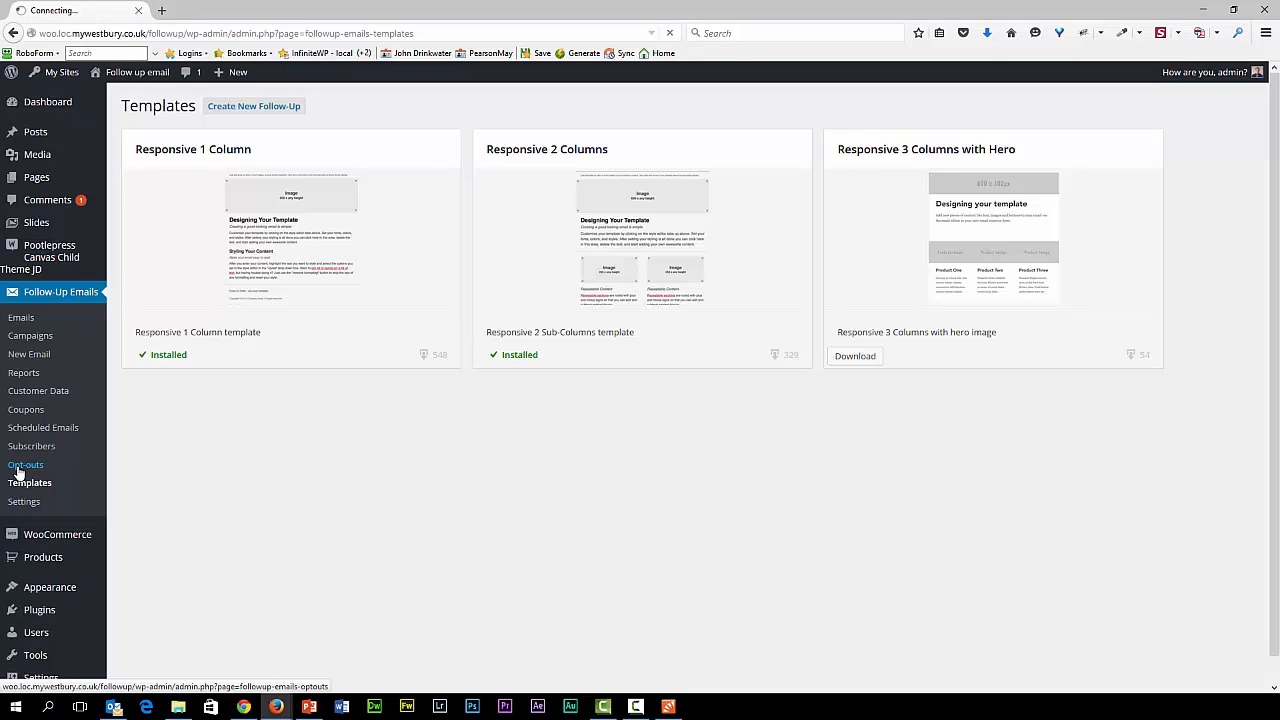
# Step: Check the opt-out list, then view Manage Lists & Subscribers with its single subscriber
pyautogui.click(26, 464)
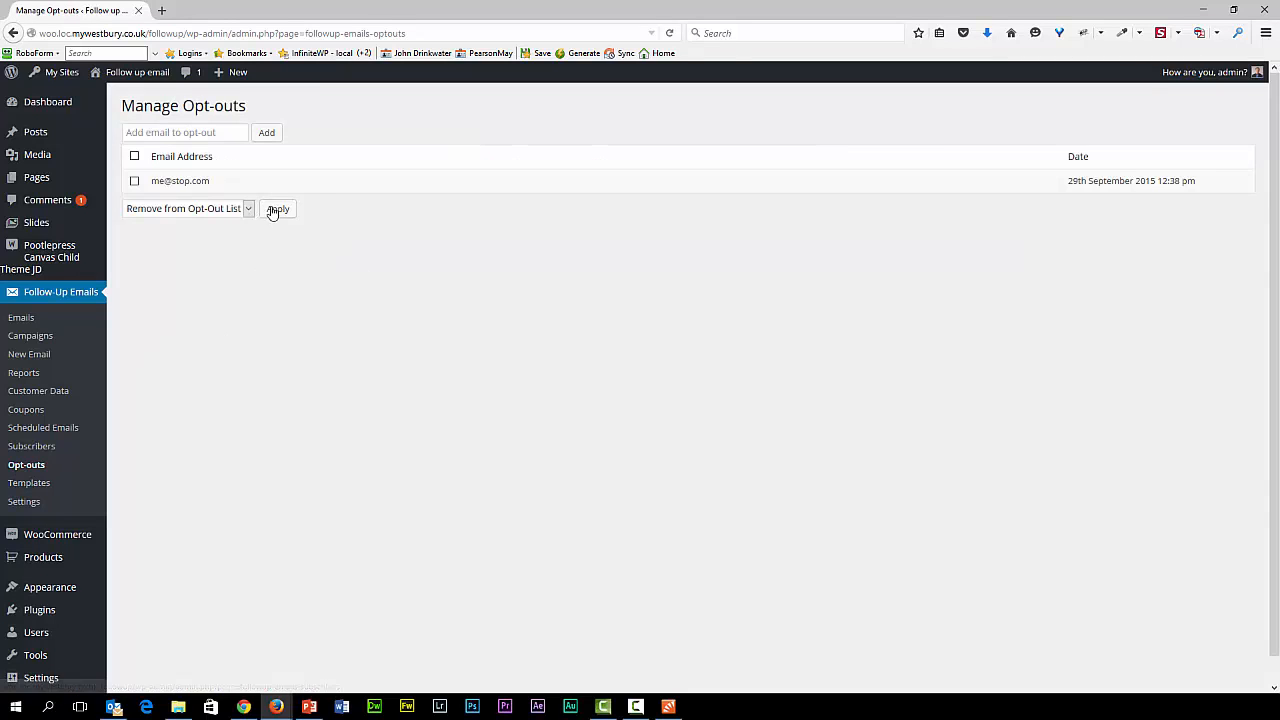
pyautogui.click(31, 446)
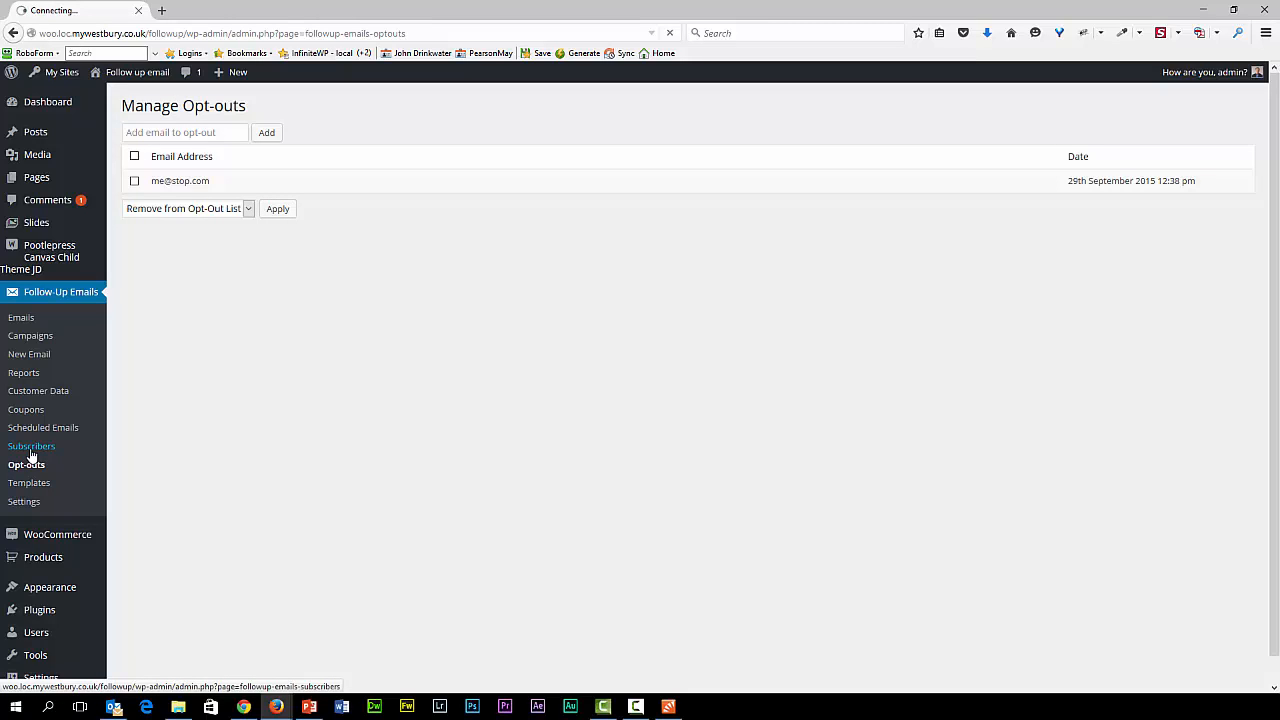
pyautogui.click(31, 446)
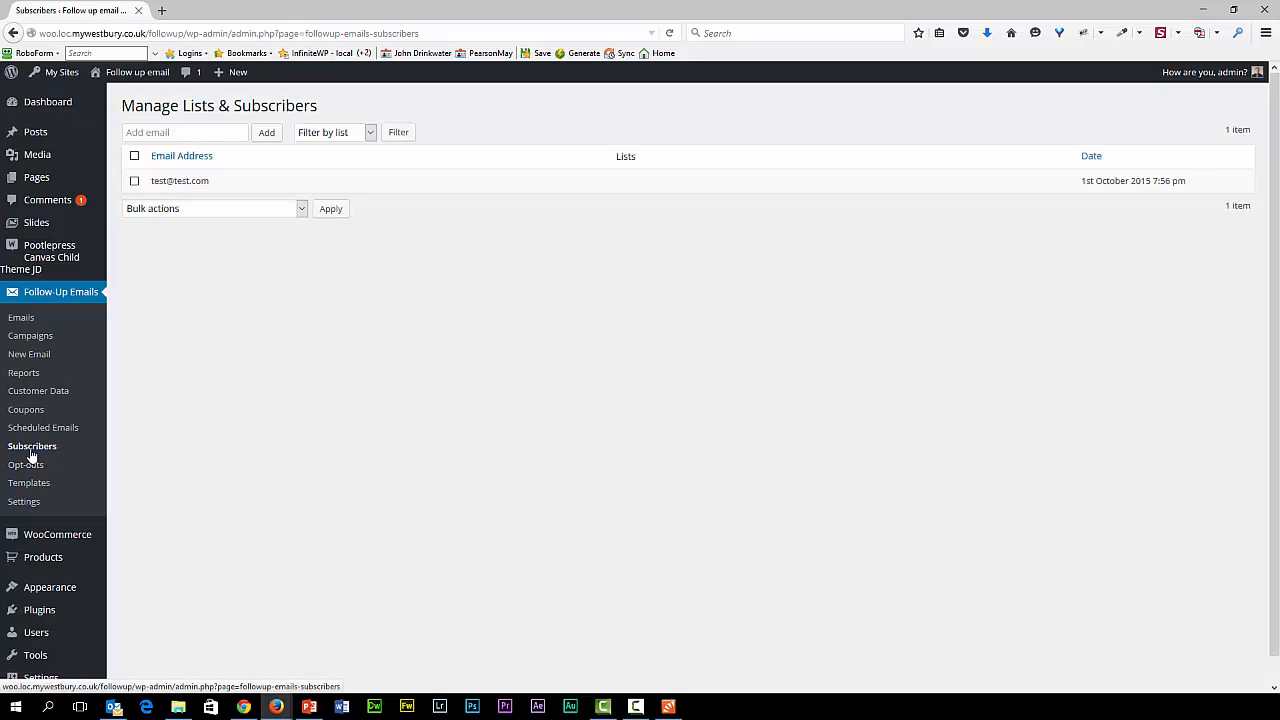
pyautogui.moveTo(73, 485)
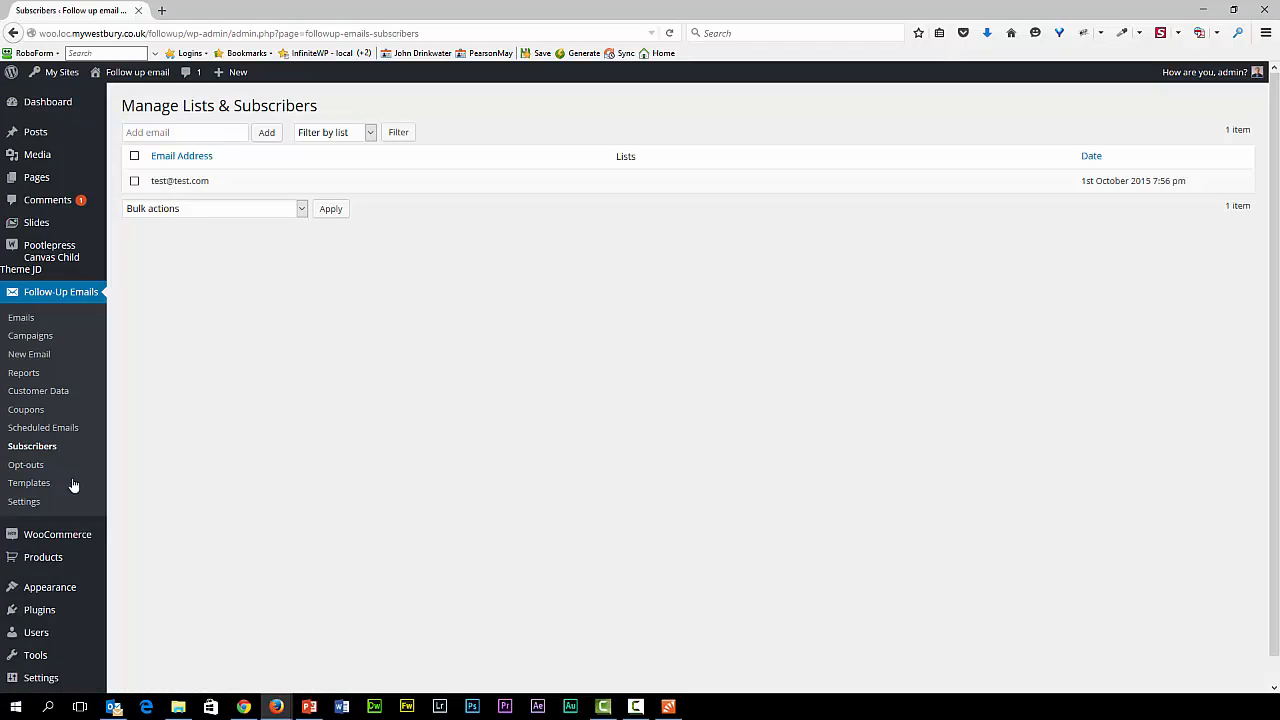
pyautogui.click(42, 427)
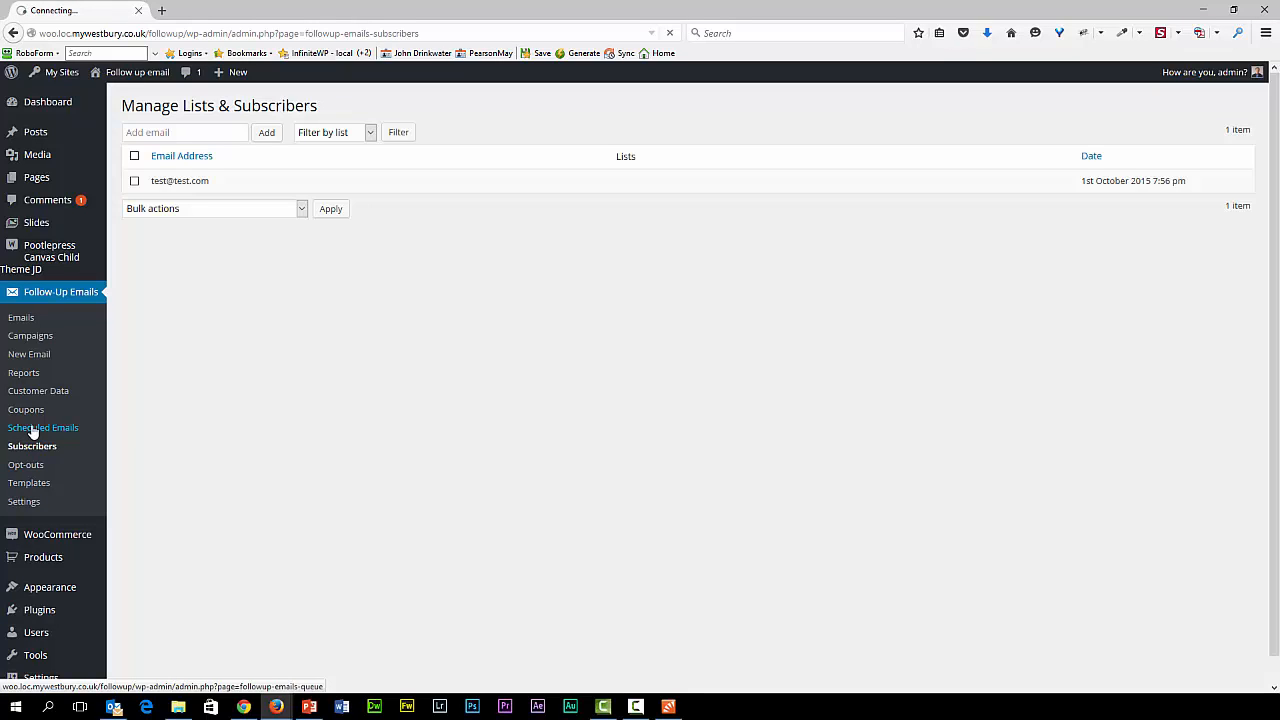
# Step: Open Scheduled Emails, which reports no items in the queue
pyautogui.click(43, 427)
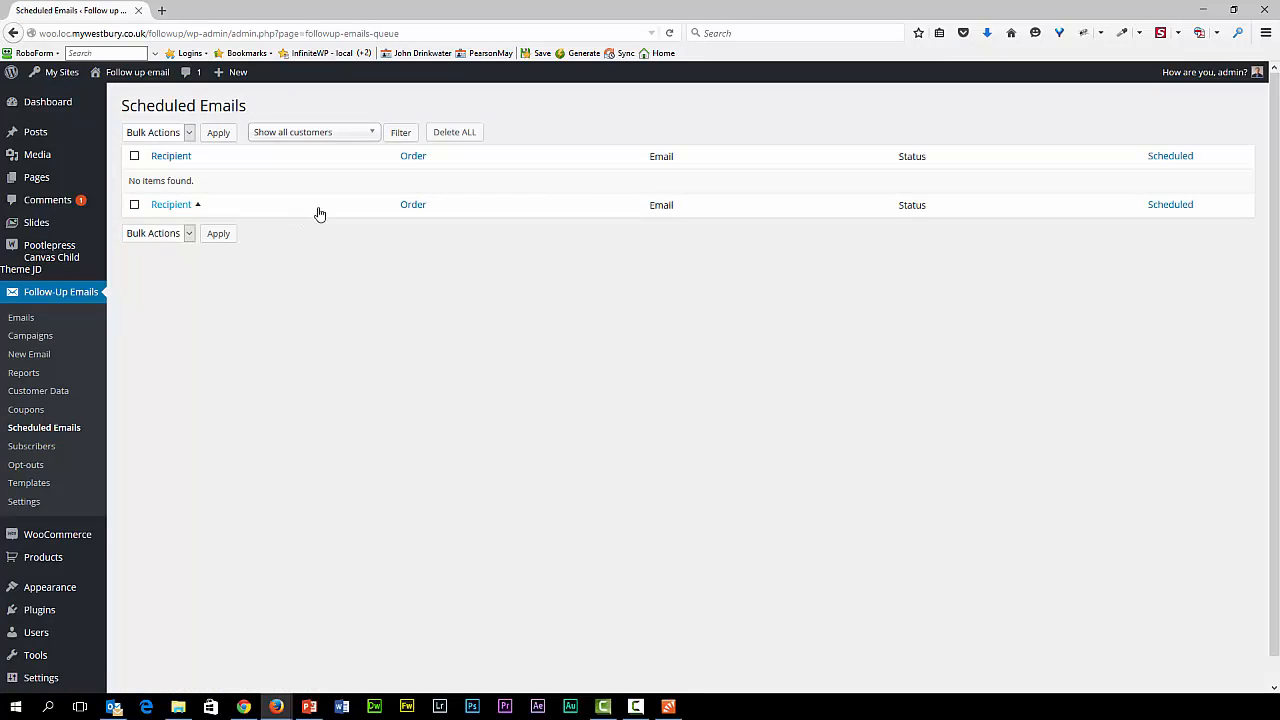
pyautogui.moveTo(553, 323)
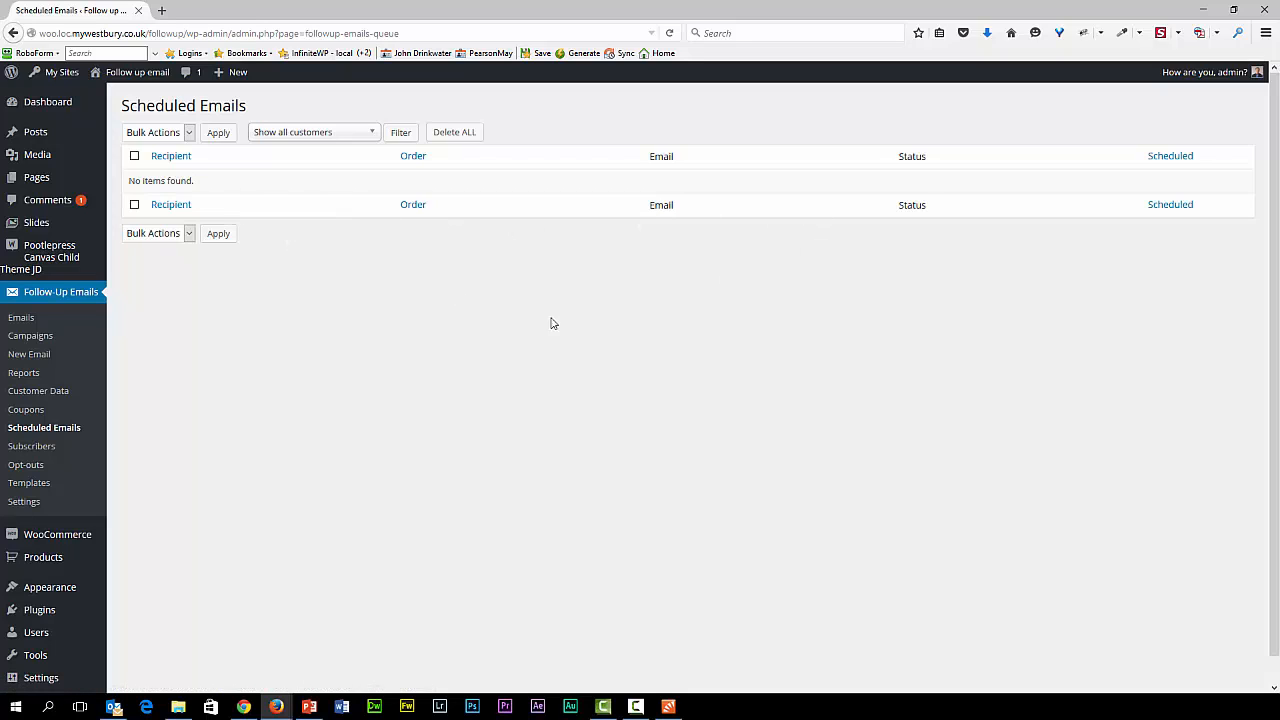
pyautogui.moveTo(25, 410)
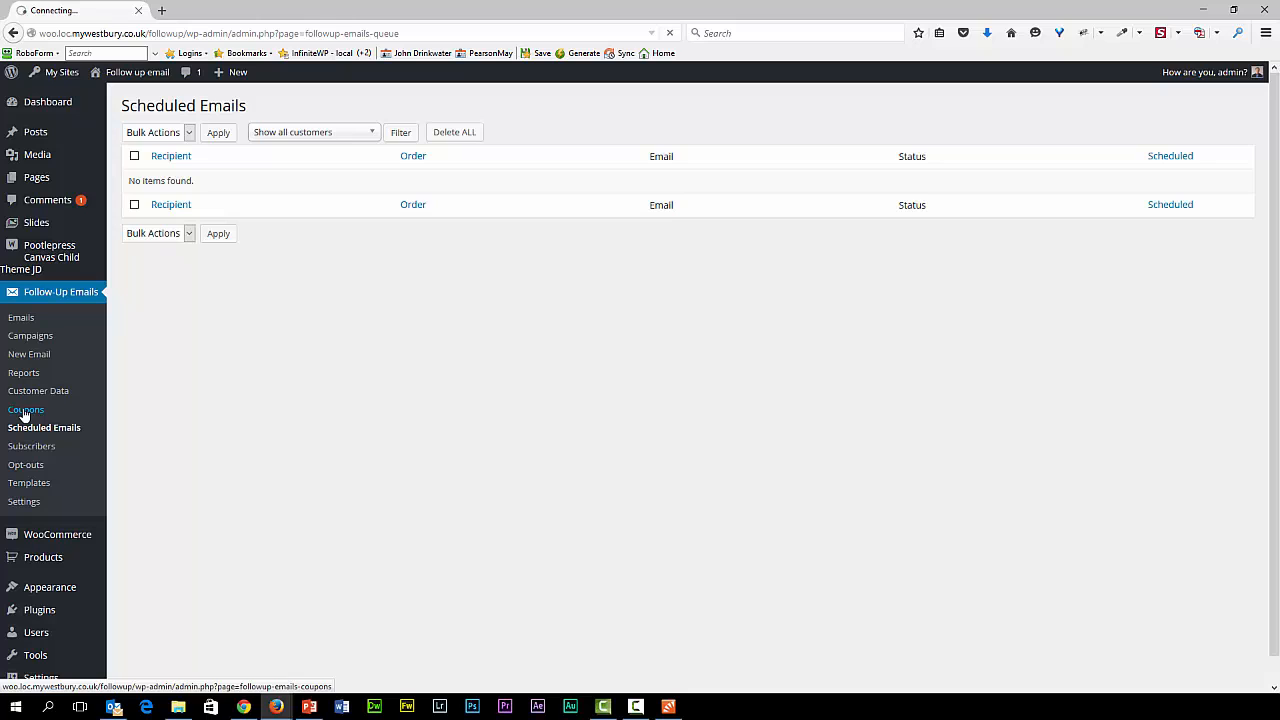
# Step: Open the Email Coupons list showing Bask10 and Scent 15% Discount
pyautogui.click(25, 410)
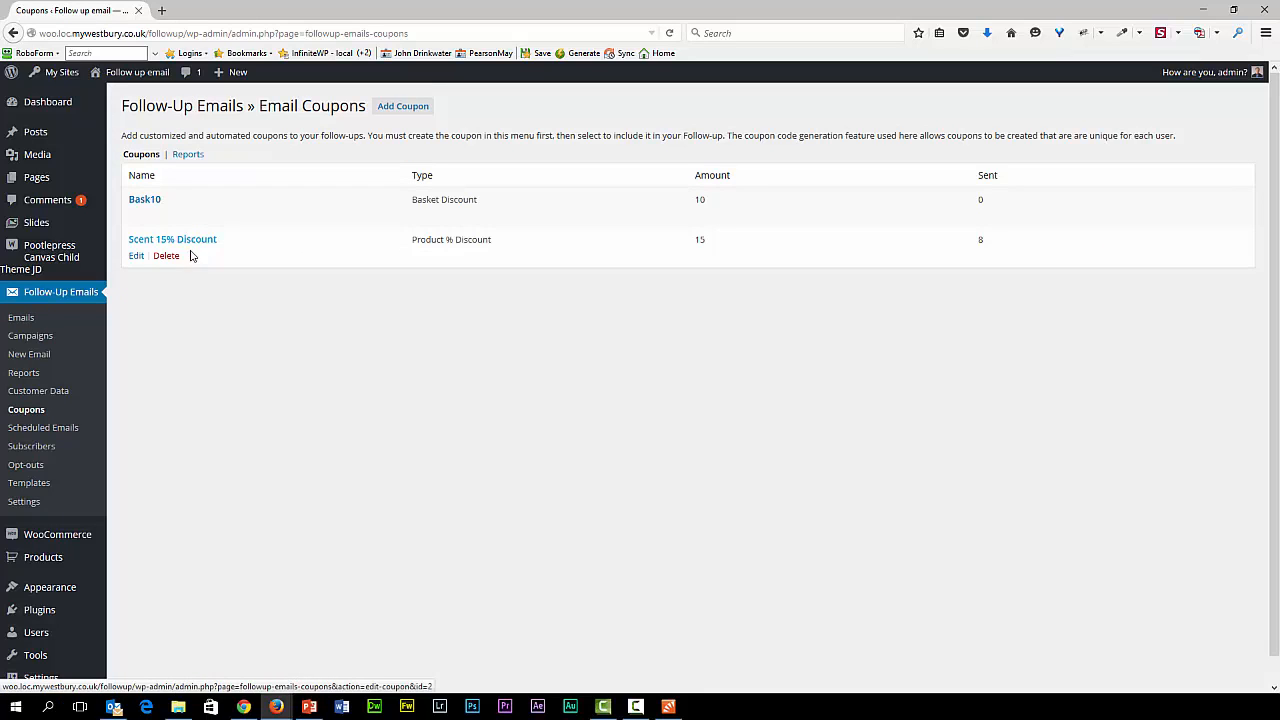
pyautogui.moveTo(136, 261)
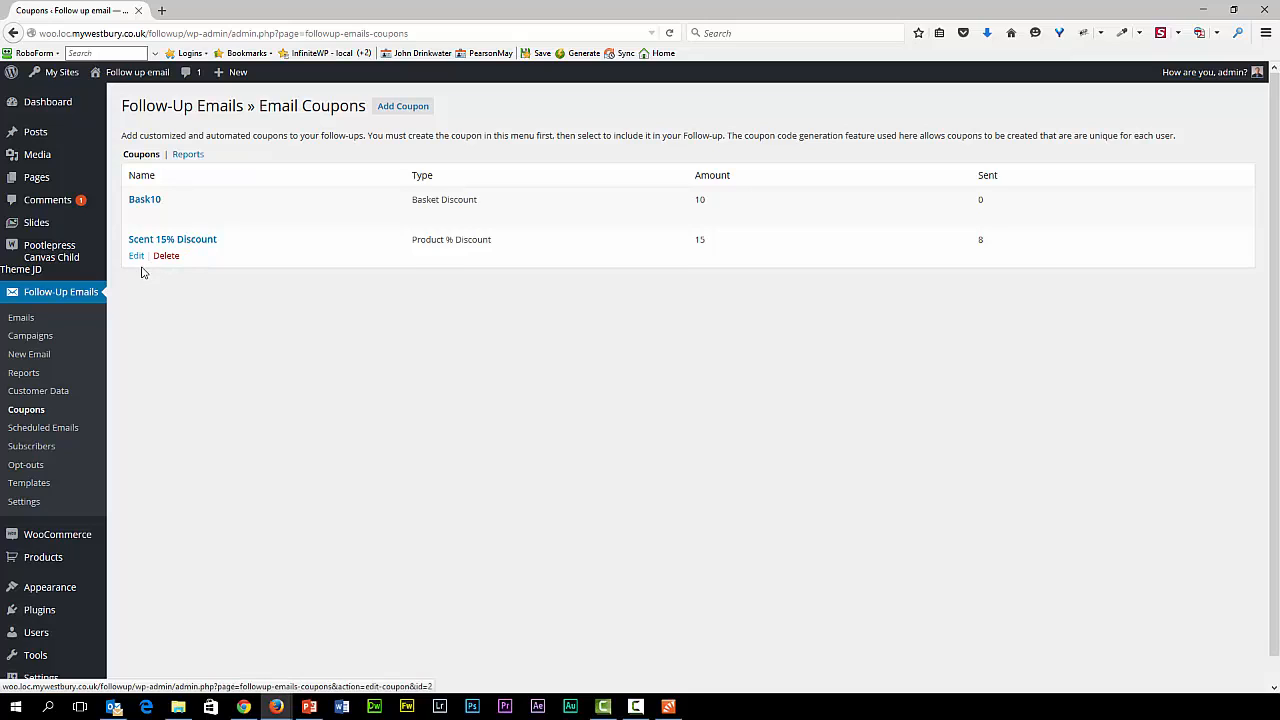
pyautogui.moveTo(136, 255)
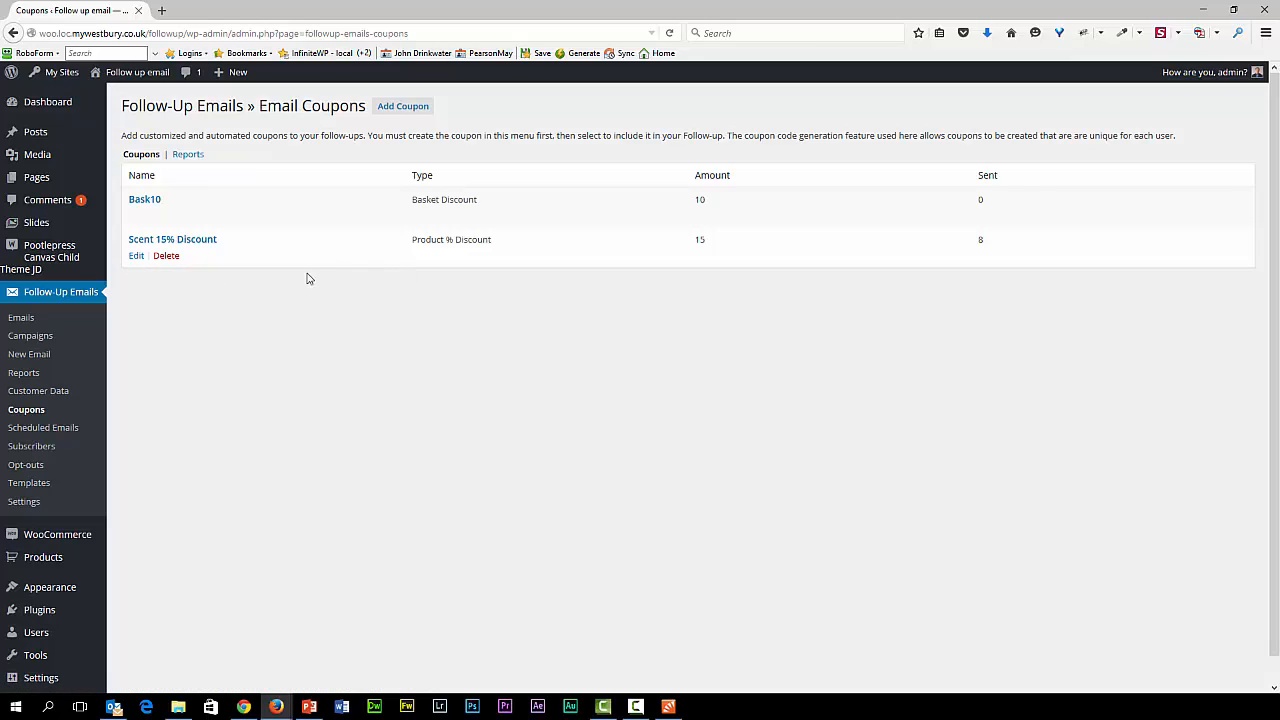
pyautogui.click(38, 390)
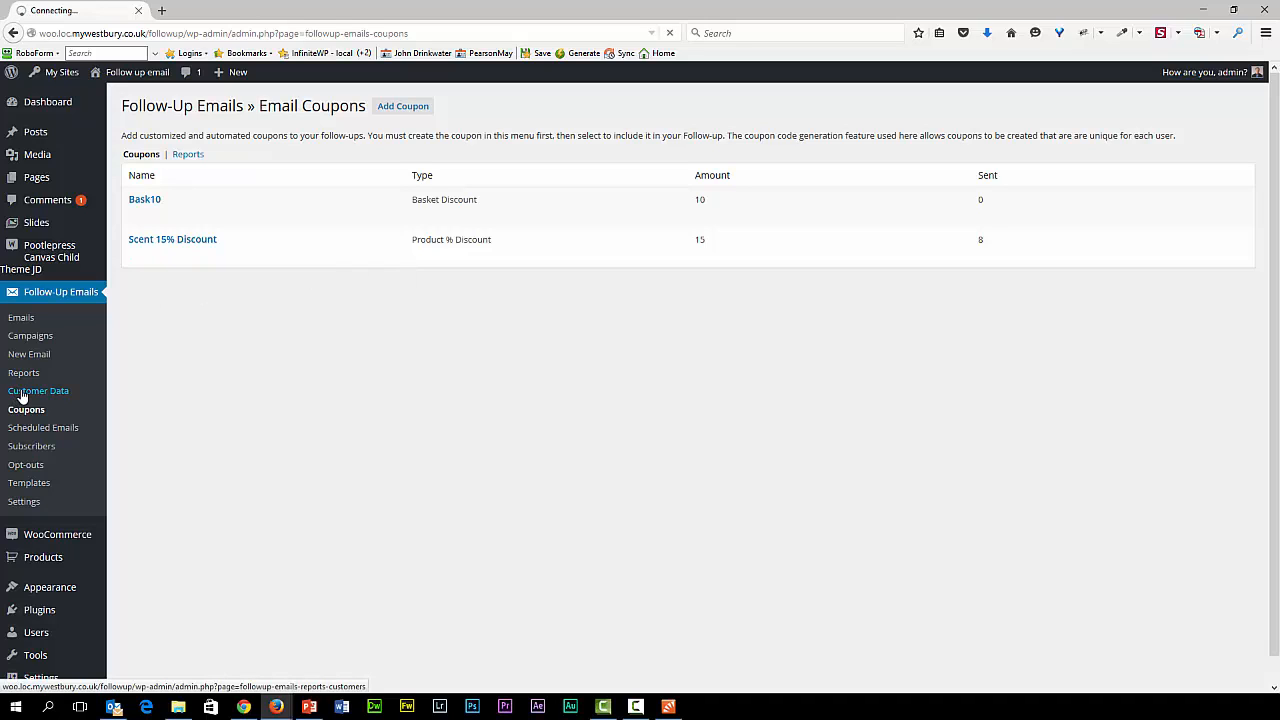
# Step: Open the Customer Data Manager listing five customers with email stats and lifetime value
pyautogui.click(38, 390)
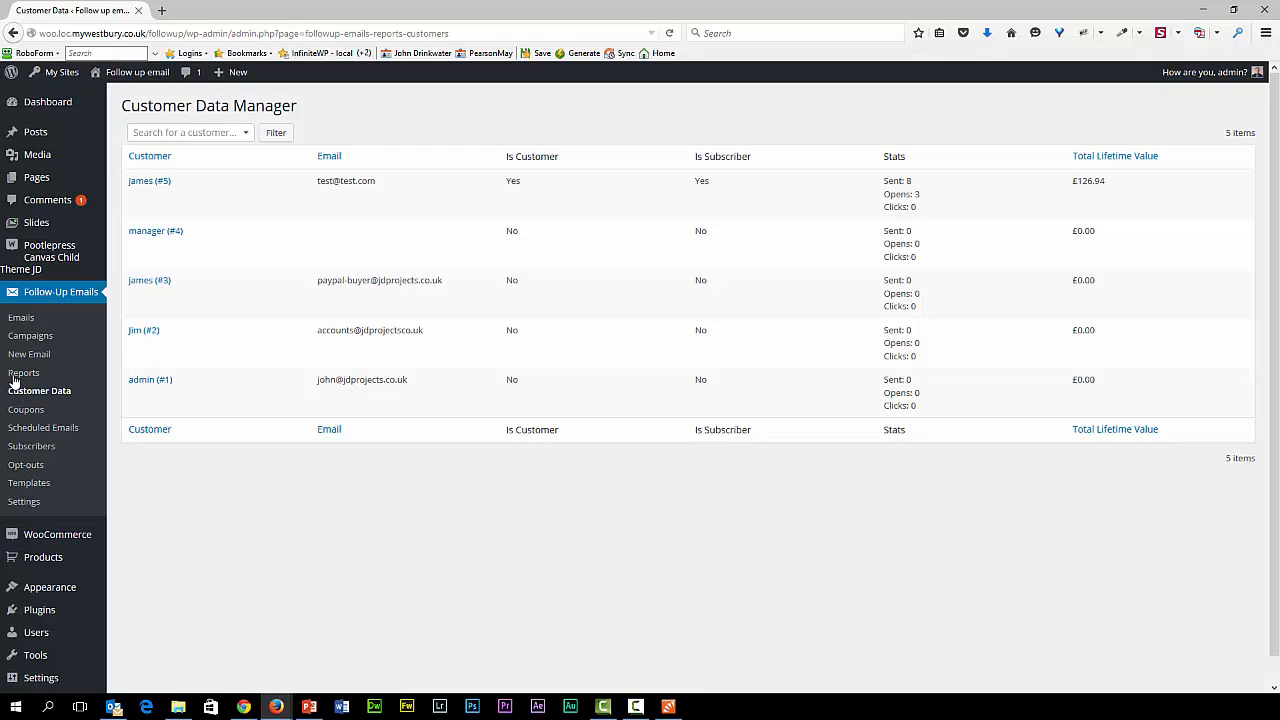
pyautogui.click(24, 373)
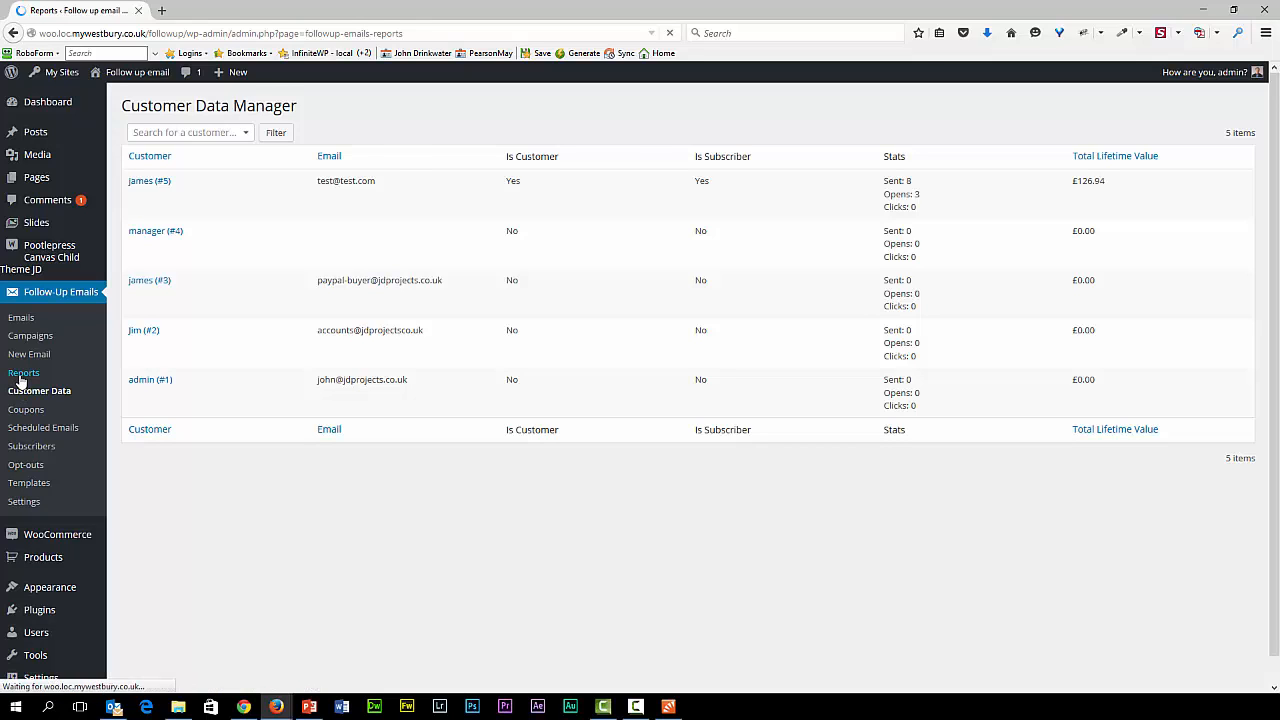
# Step: Open Email Reports (8 sent, 25% opened) and scroll to the chart and Emails table
pyautogui.click(23, 372)
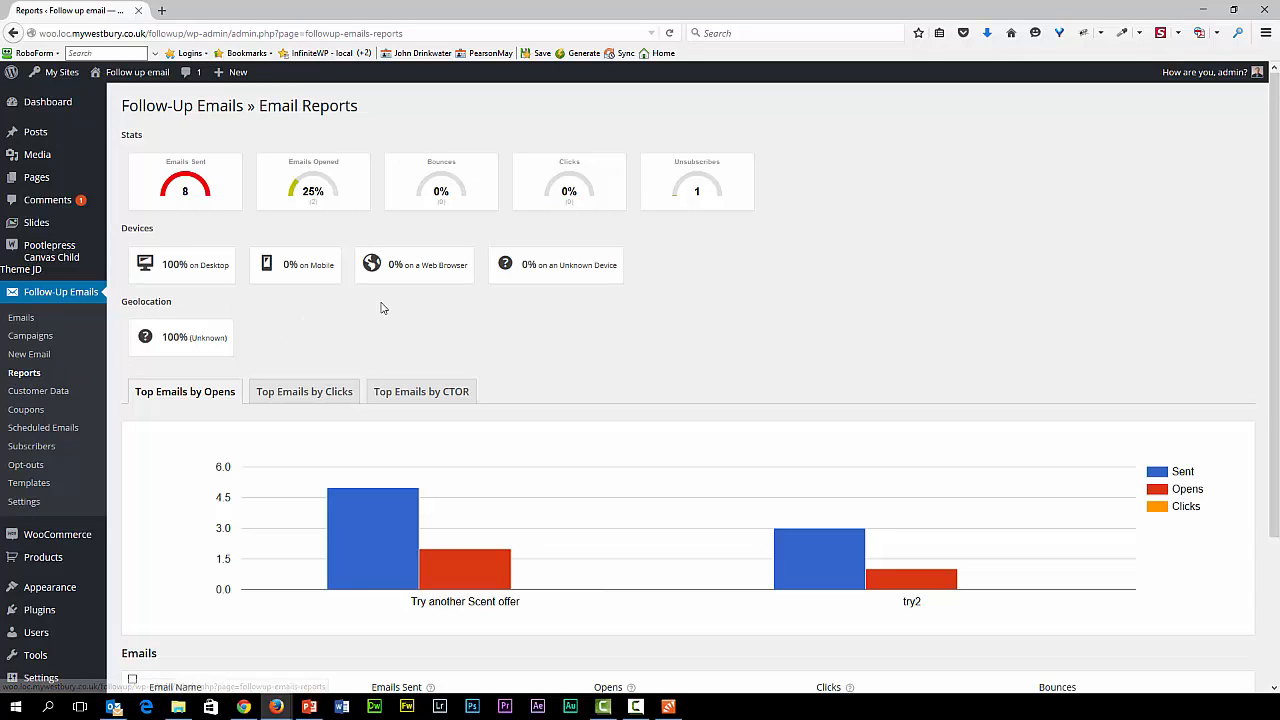
pyautogui.moveTo(458, 191)
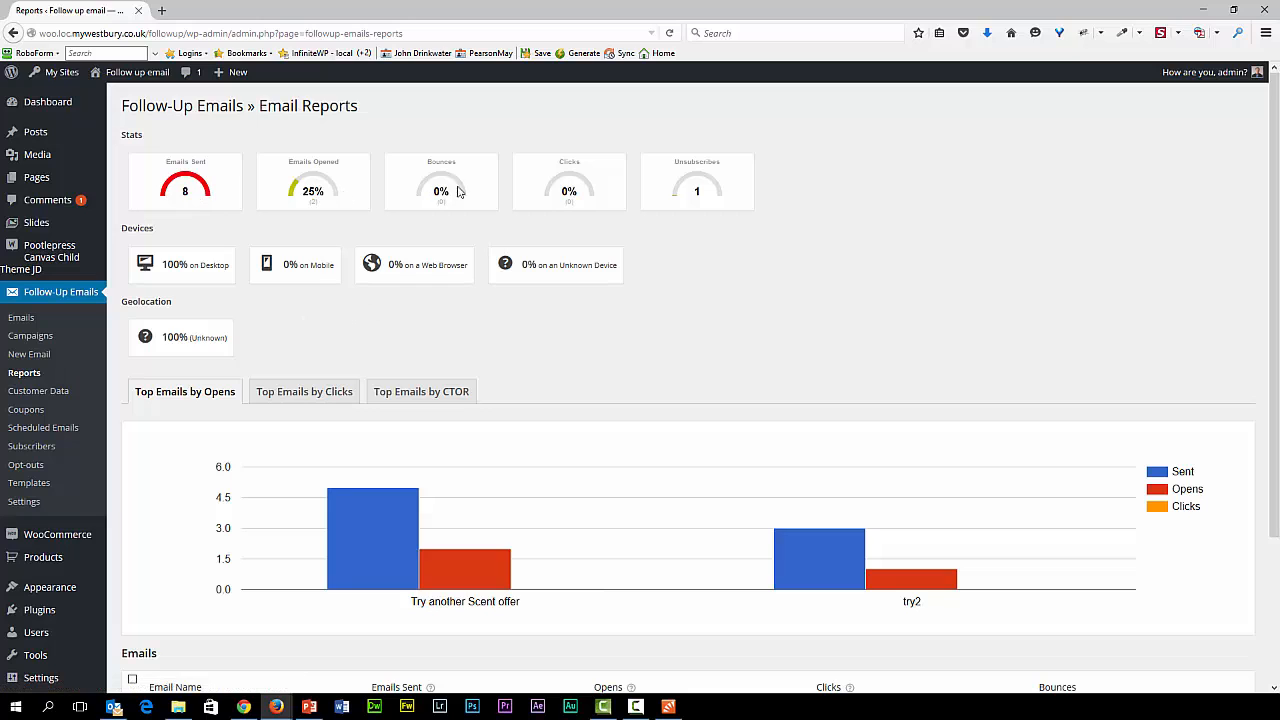
pyautogui.moveTo(258, 276)
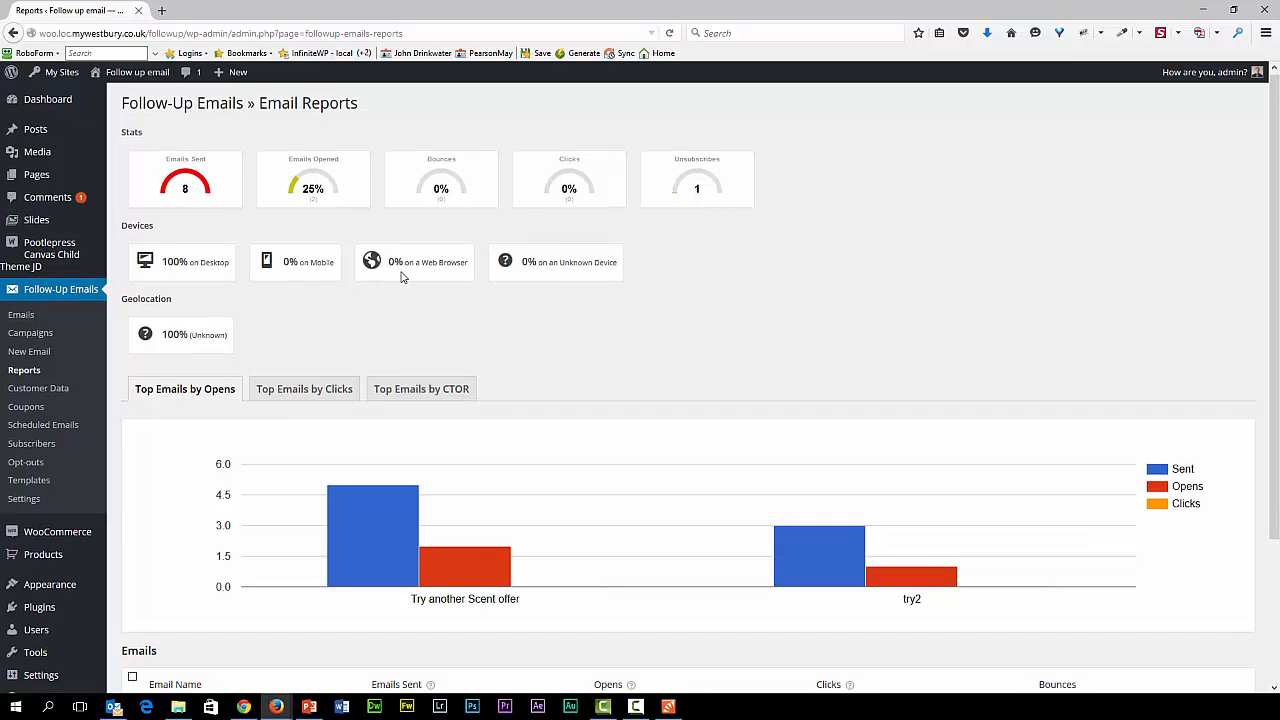
pyautogui.scroll(-3)
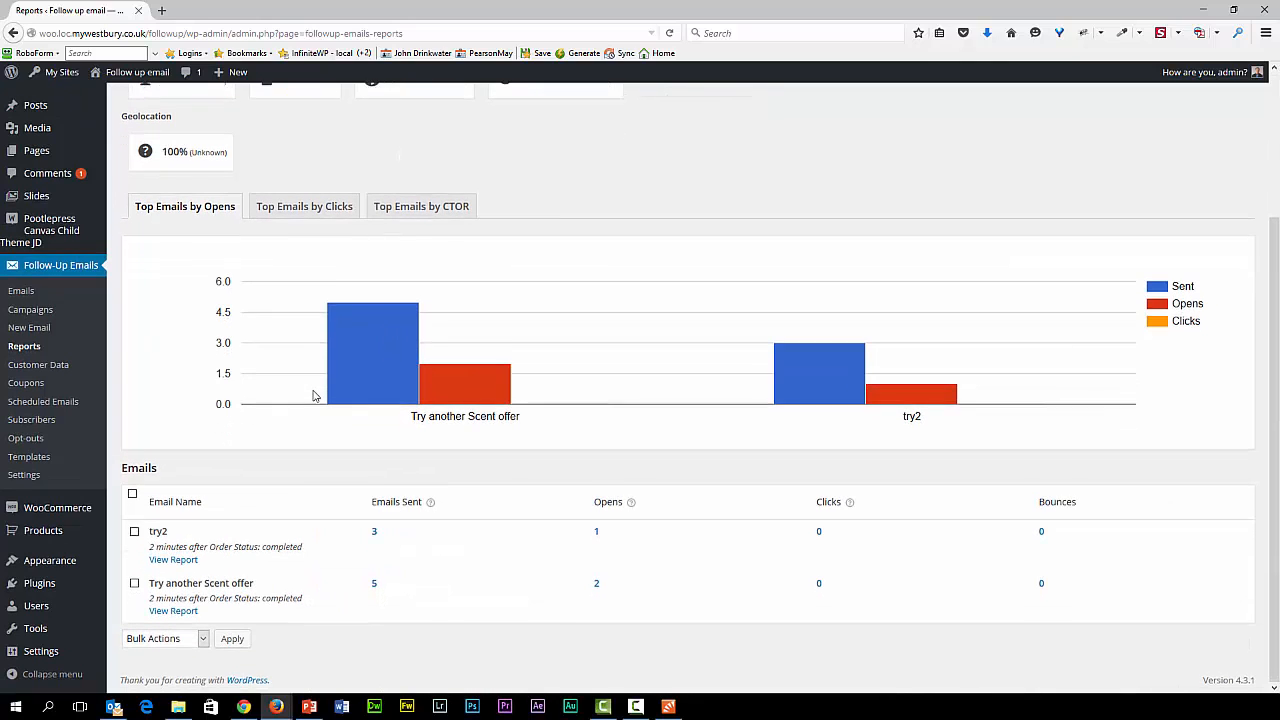
pyautogui.moveTo(372, 350)
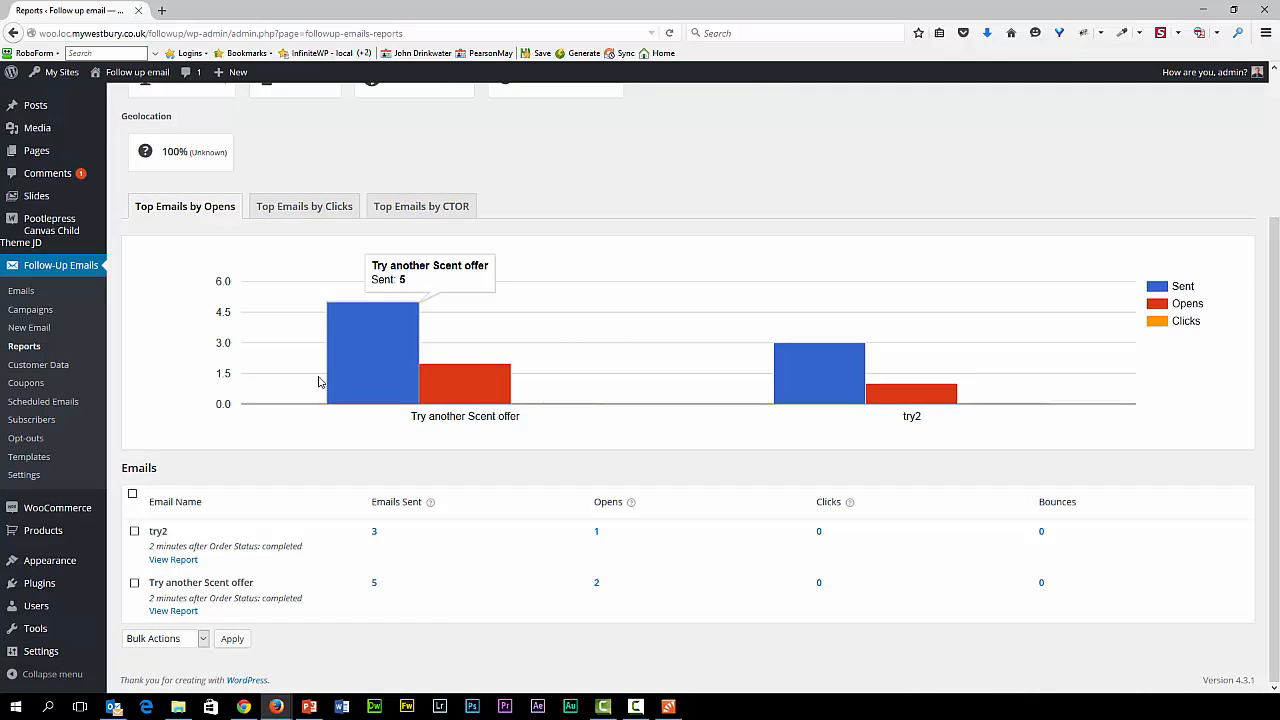
pyautogui.moveTo(297, 388)
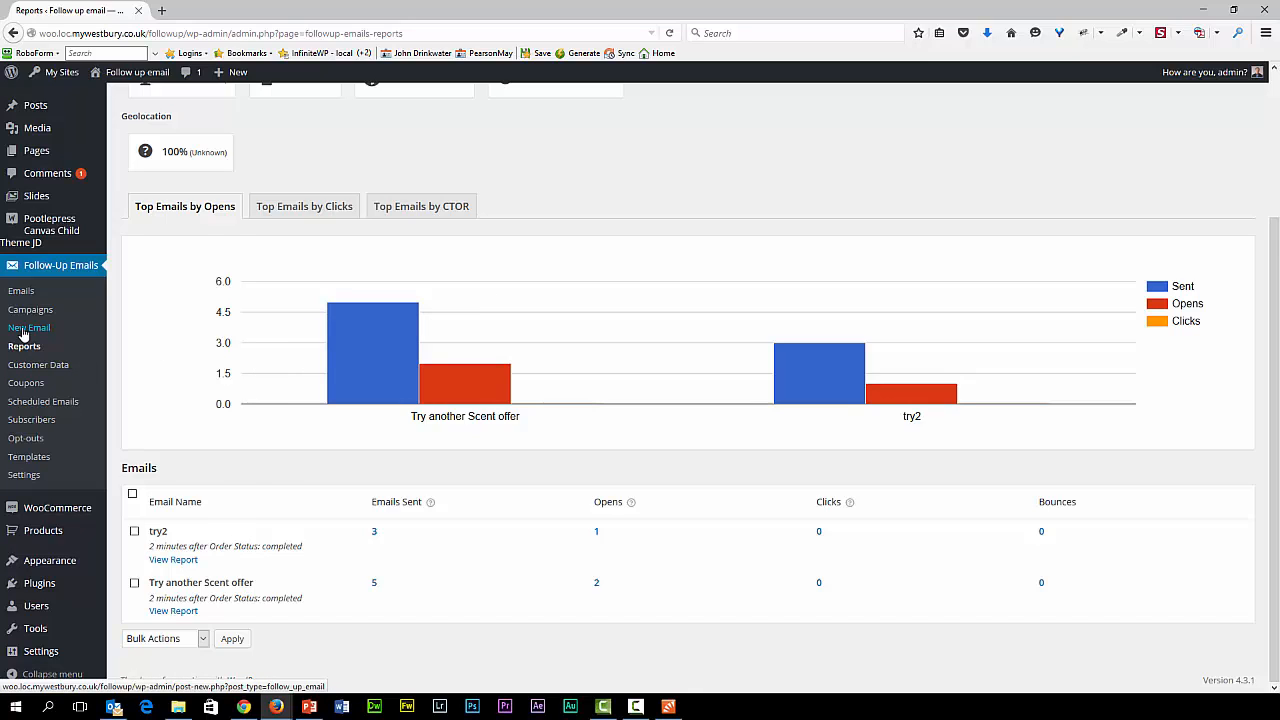
pyautogui.moveTo(30, 309)
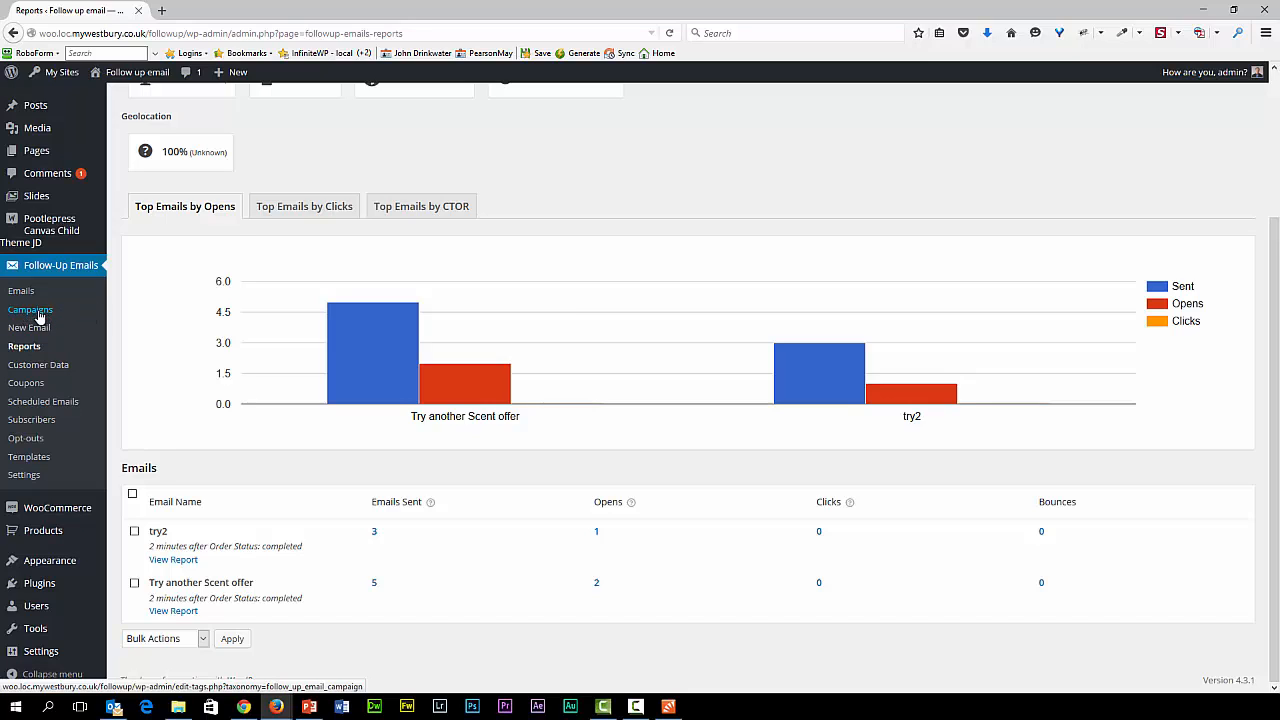
pyautogui.moveTo(25, 310)
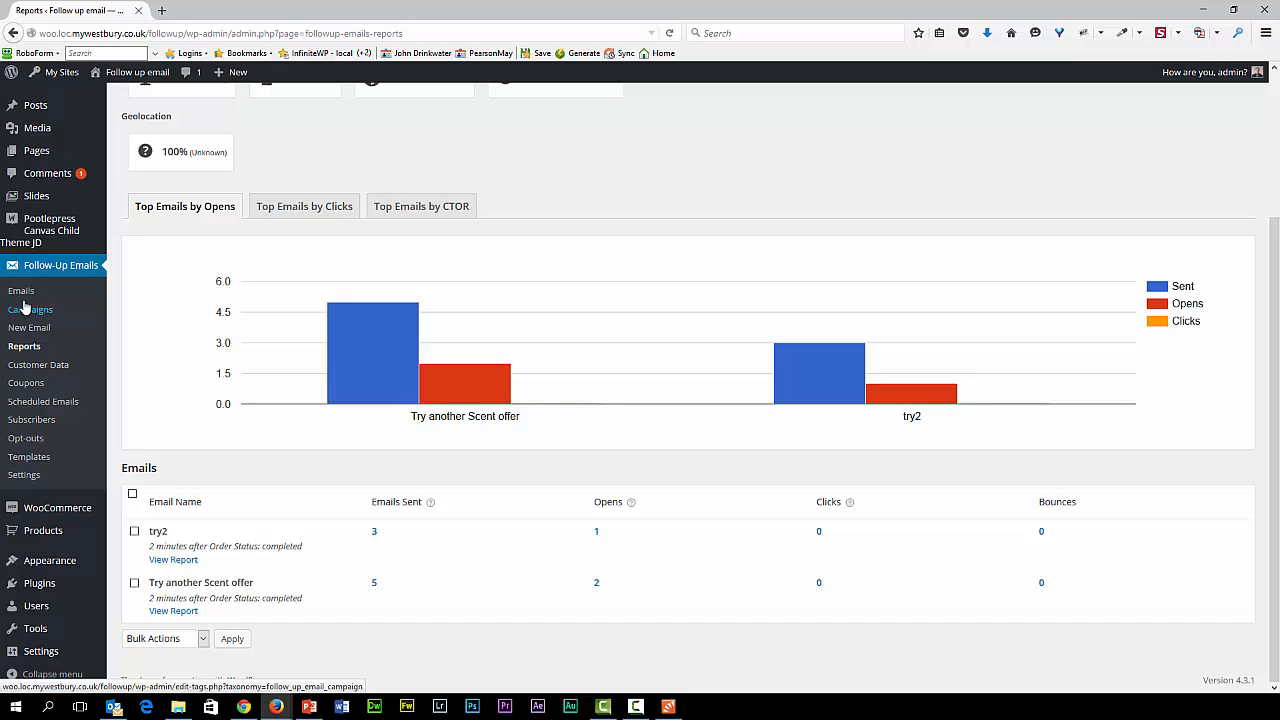
# Step: Return to the Follow-Up Emails list and start a new follow-up email
pyautogui.click(20, 290)
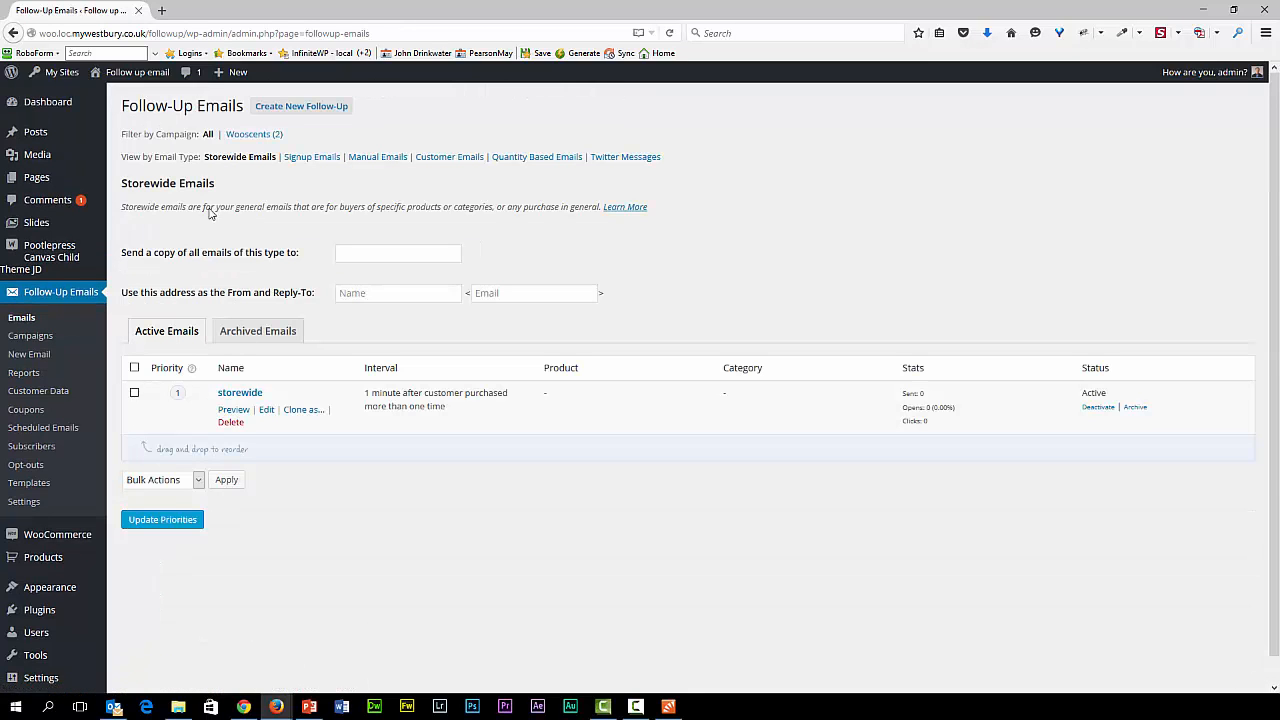
pyautogui.click(301, 106)
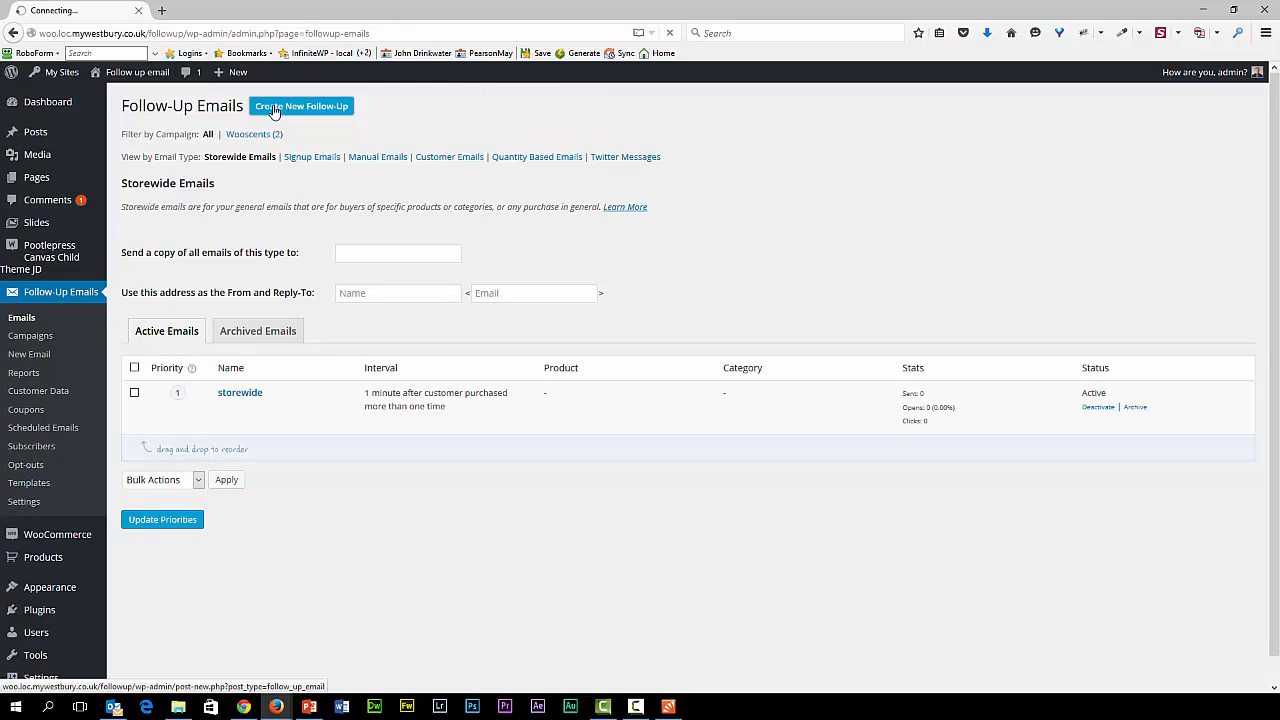
# Step: Open the Follow-up Type dropdown listing Storewide, Signup, Manual, Customer, Quantity Based and Twitter
pyautogui.click(301, 106)
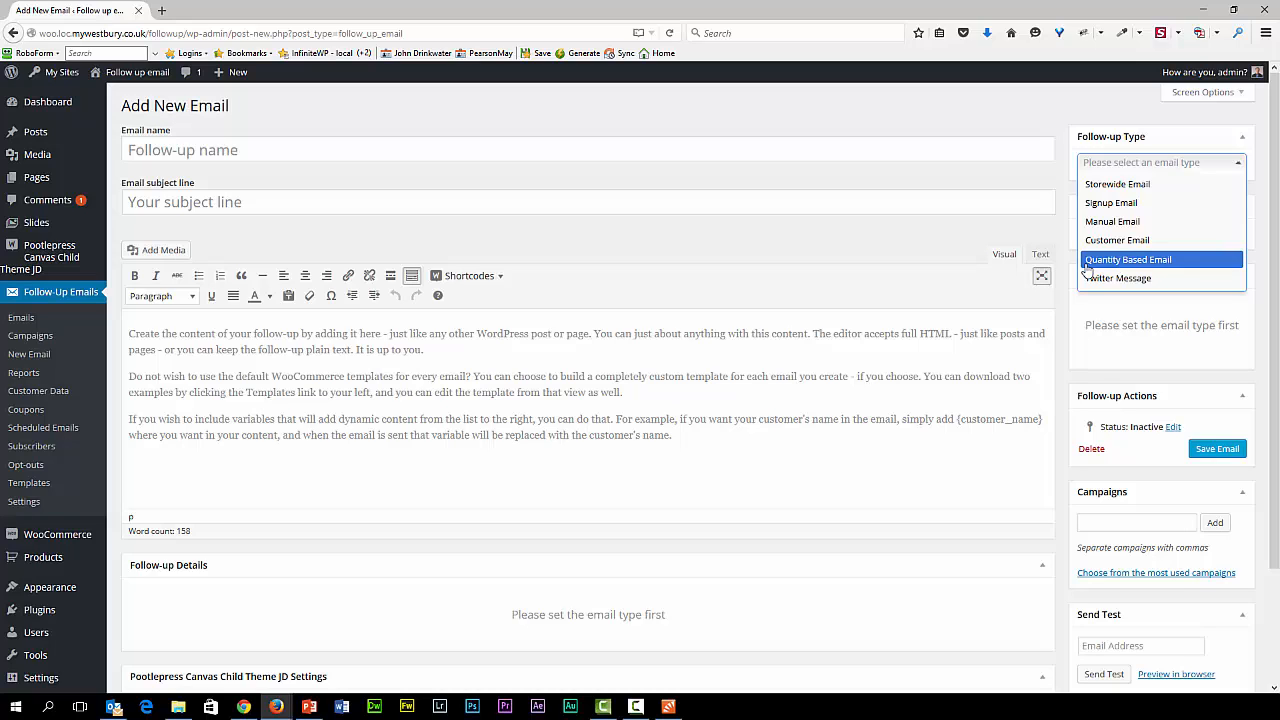
pyautogui.moveTo(1117, 240)
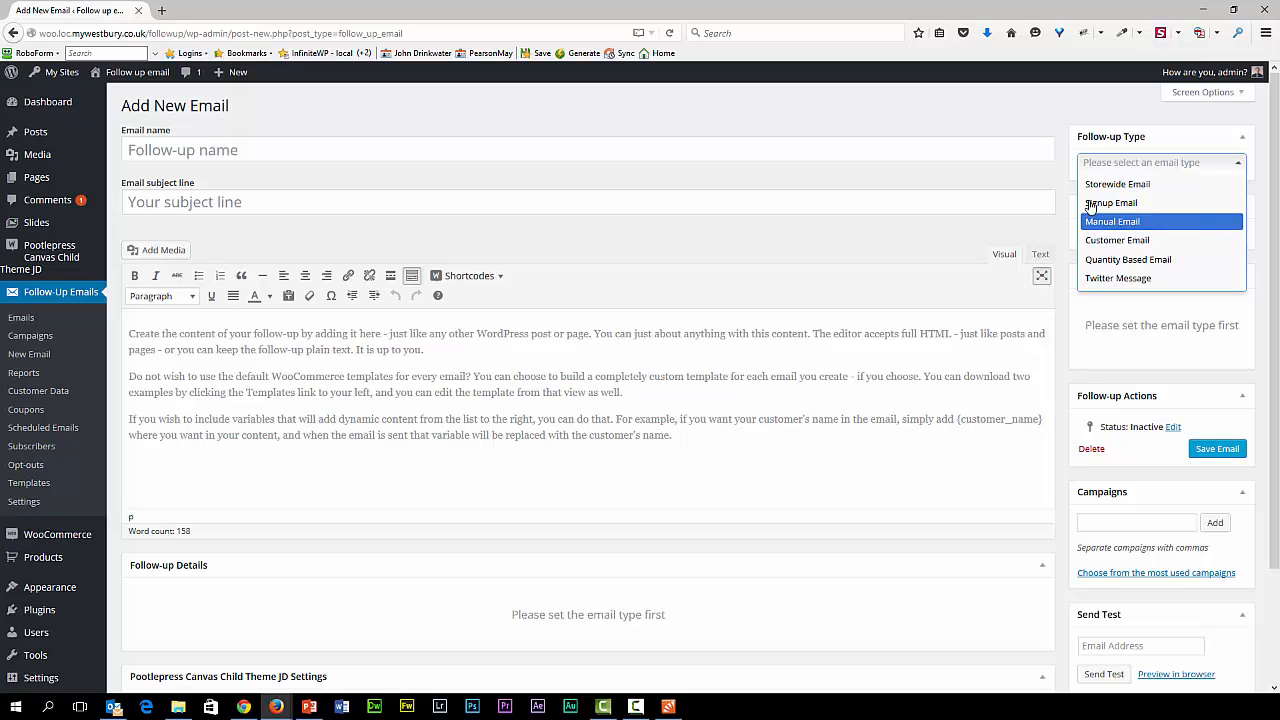
pyautogui.moveTo(1111, 202)
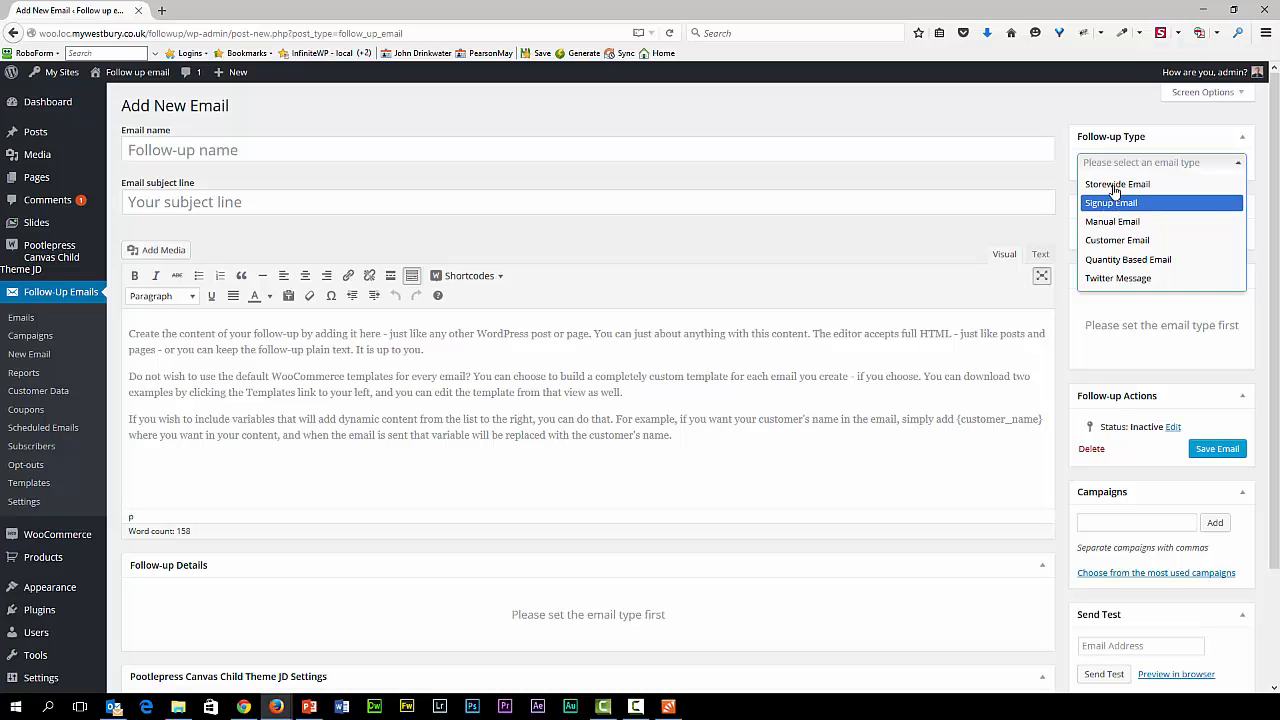
pyautogui.moveTo(1115, 184)
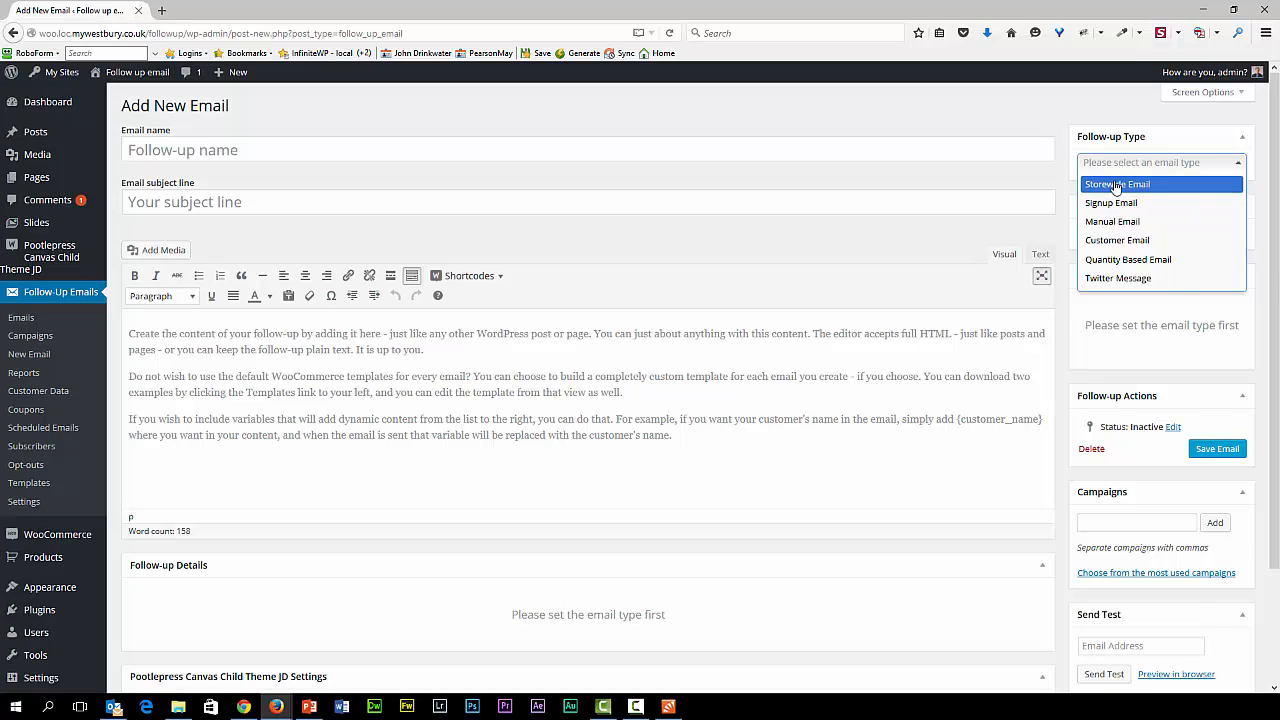
# Step: Set the type to Storewide Email and review its Variables panel and Follow-up Details
pyautogui.click(1116, 184)
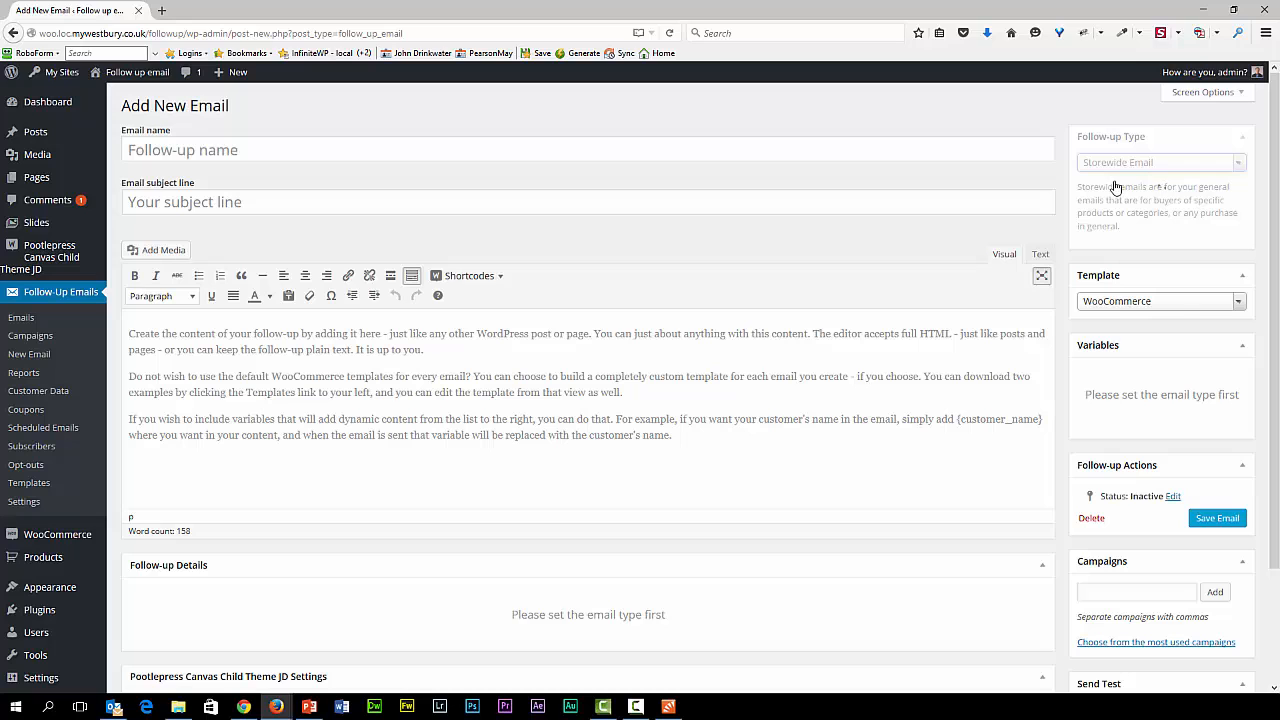
pyautogui.click(1160, 162)
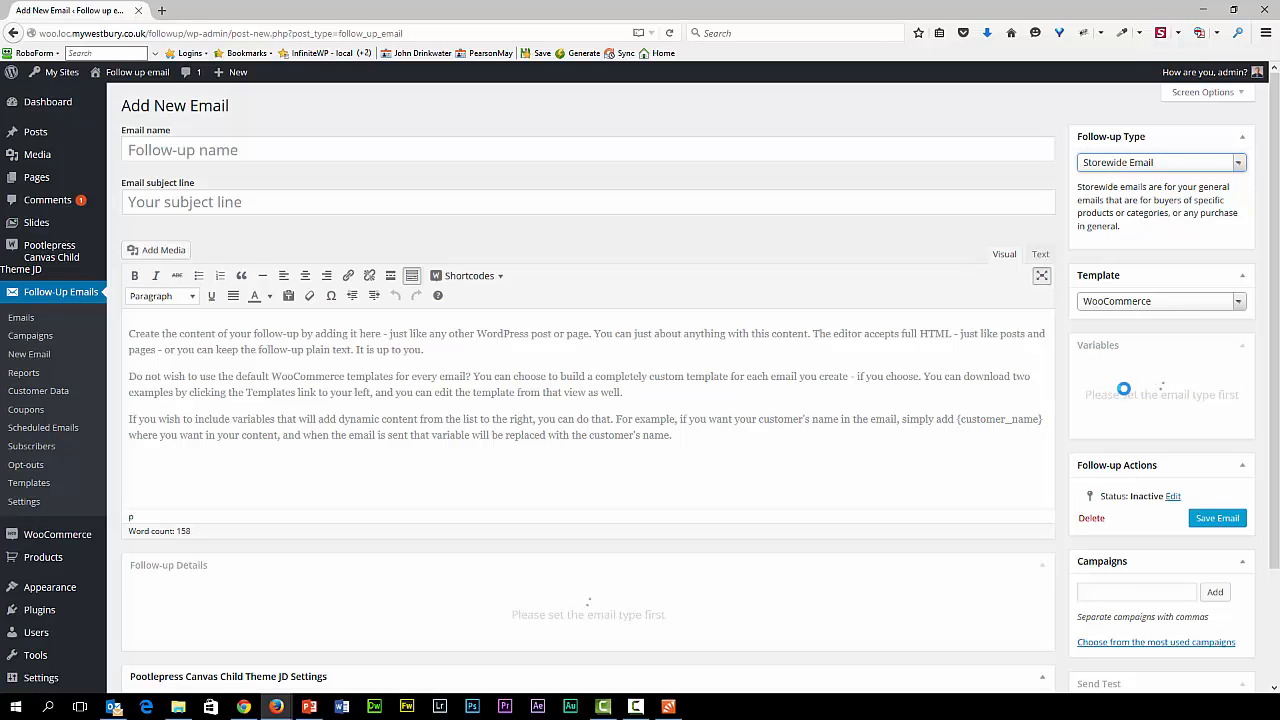
pyautogui.scroll(-3)
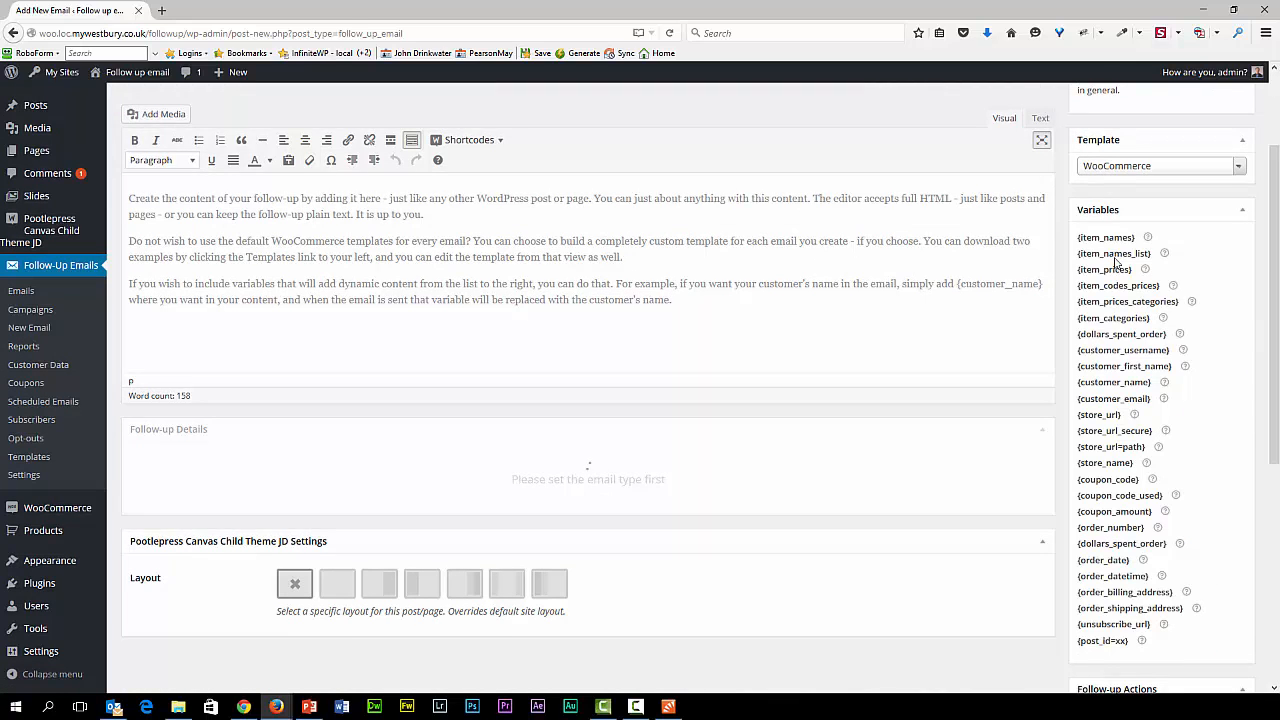
pyautogui.scroll(-3)
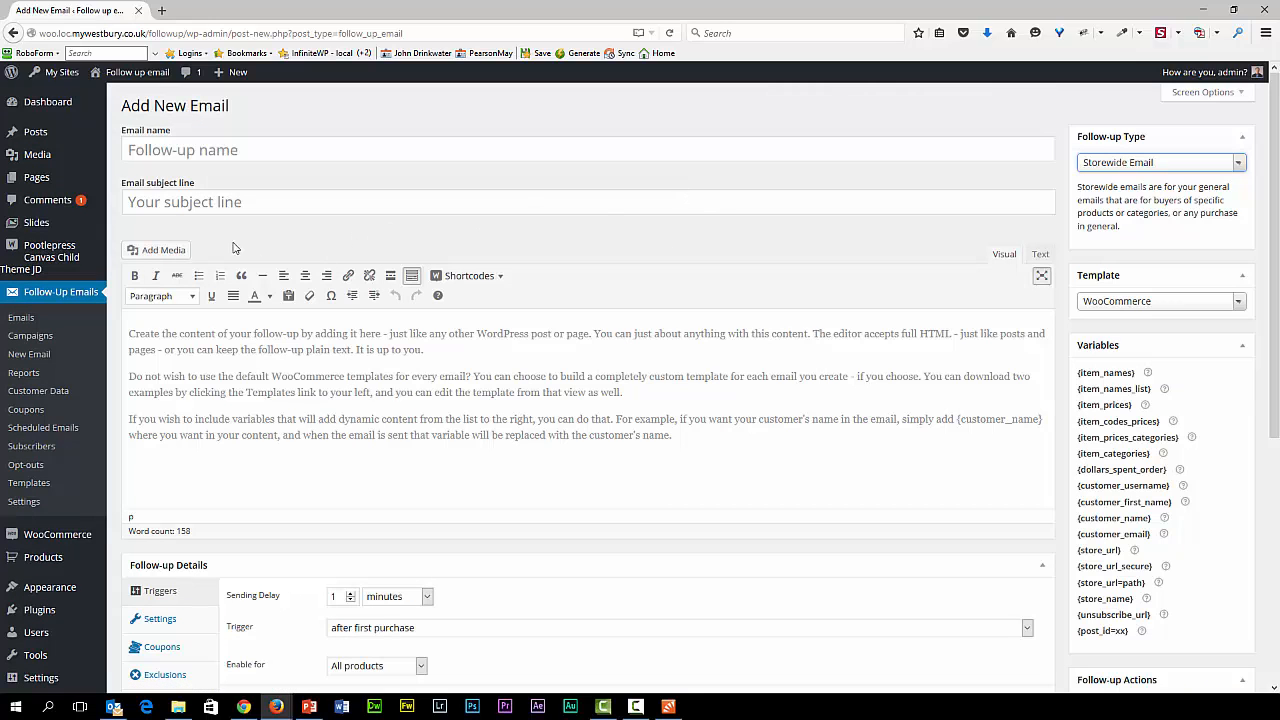
pyautogui.moveTo(984, 175)
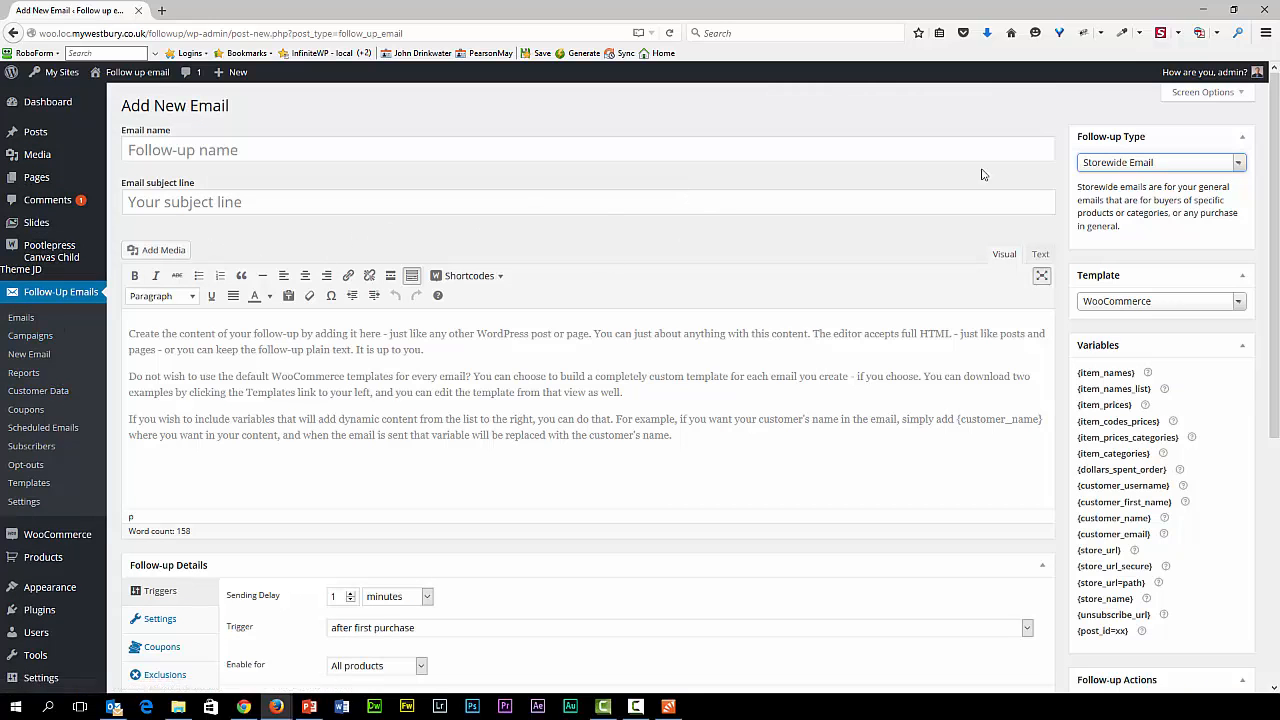
# Step: Reopen the Follow-up Type list while Storewide Email stays selected
pyautogui.click(1160, 162)
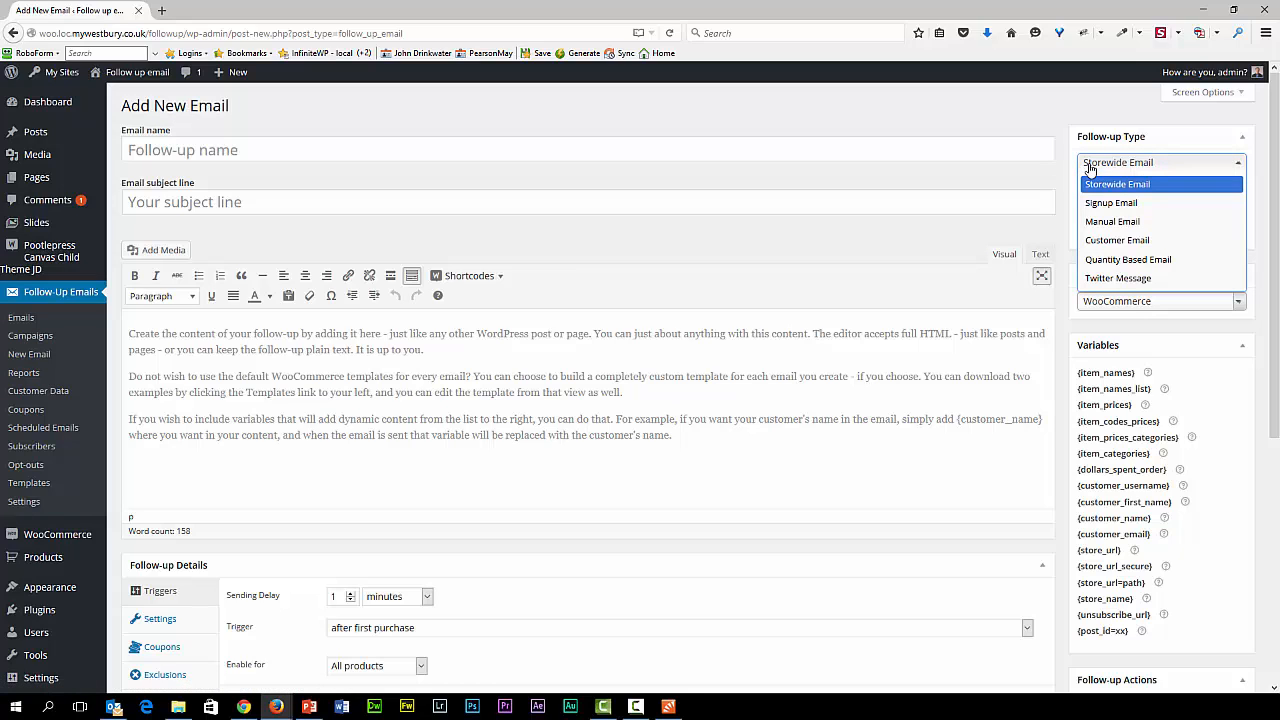
pyautogui.moveTo(714, 199)
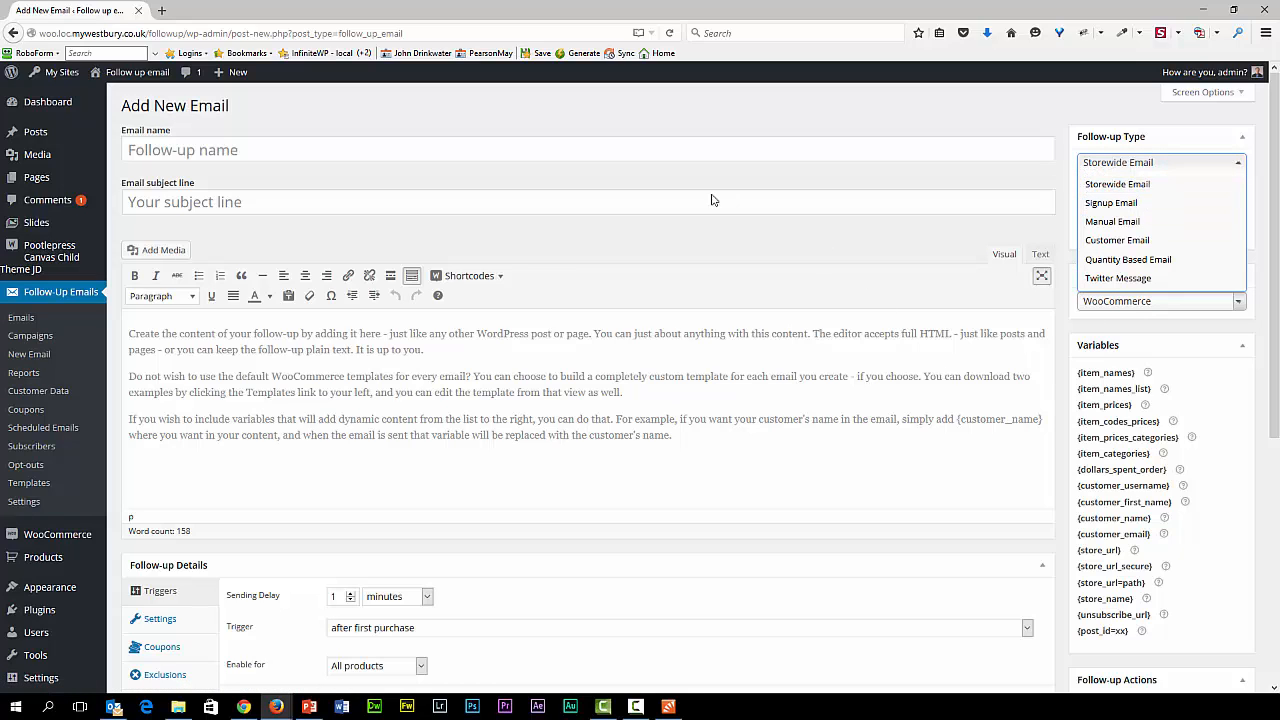